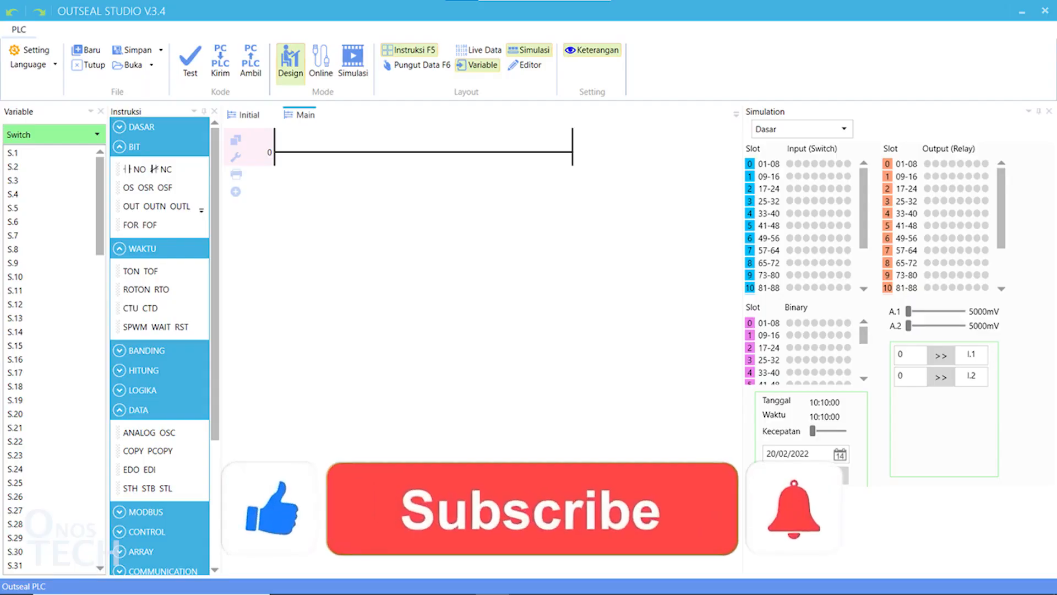
- Choose English from the ribbon's Language dropdown, replacing Indonesian
left_click(797, 520)
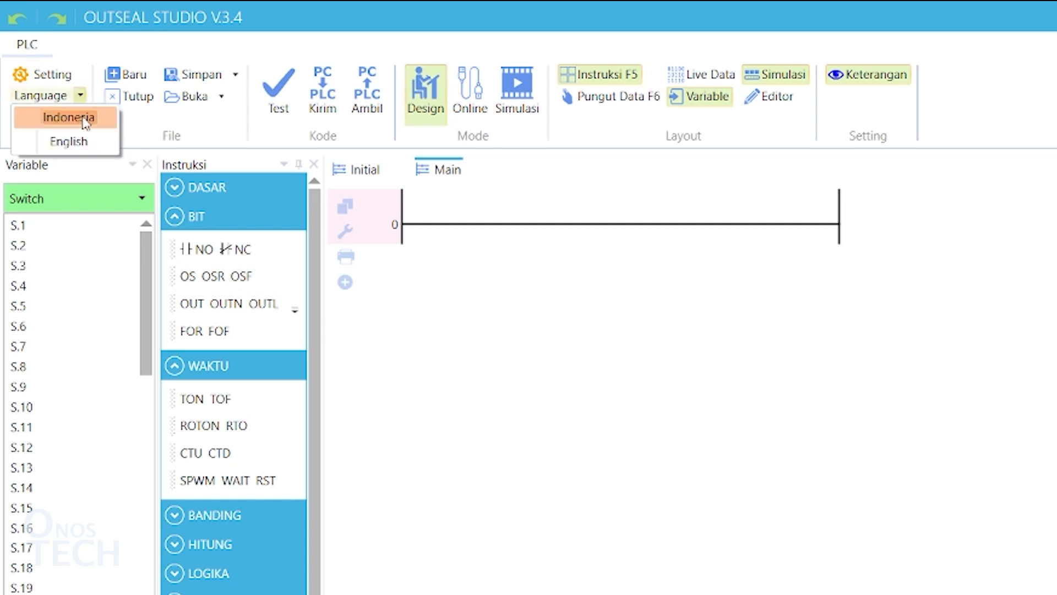
left_click(69, 141)
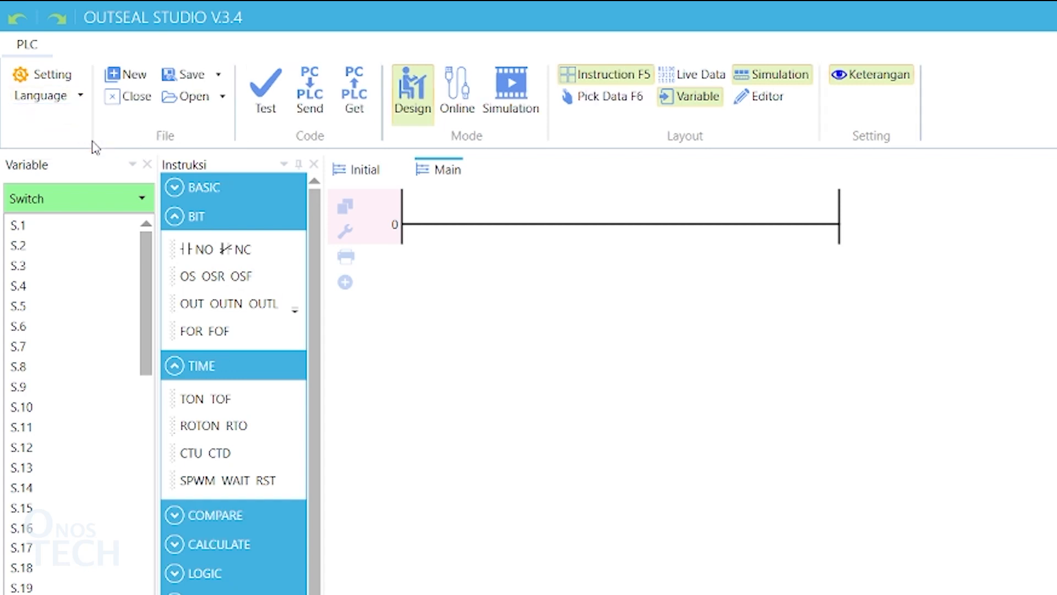
mouse_move(59, 74)
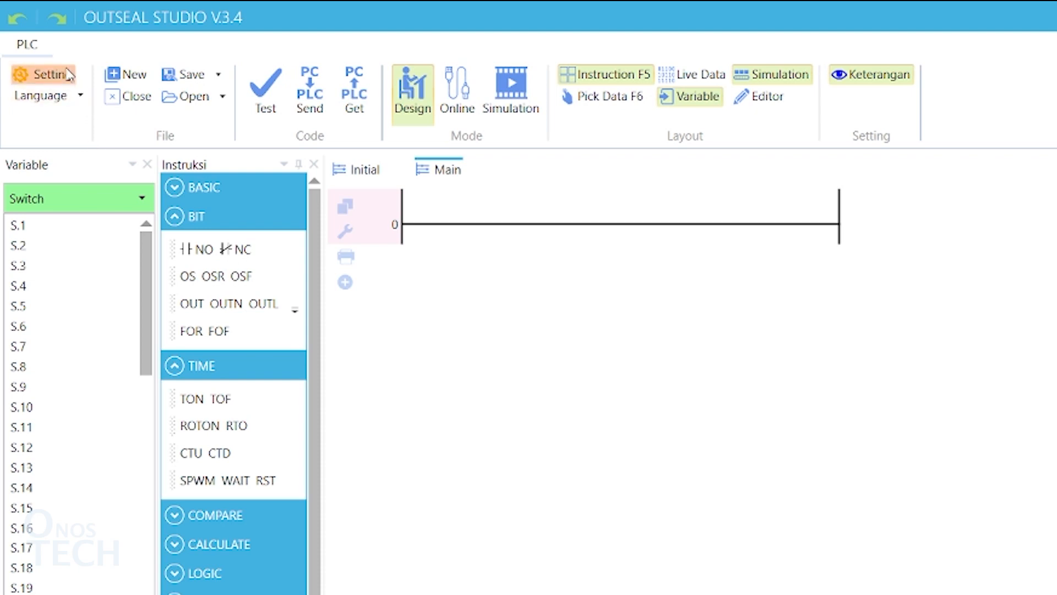
- Review the Hardware settings, then show the Ladder Diagram list (Initial, Main, no sub diagrams)
left_click(42, 75)
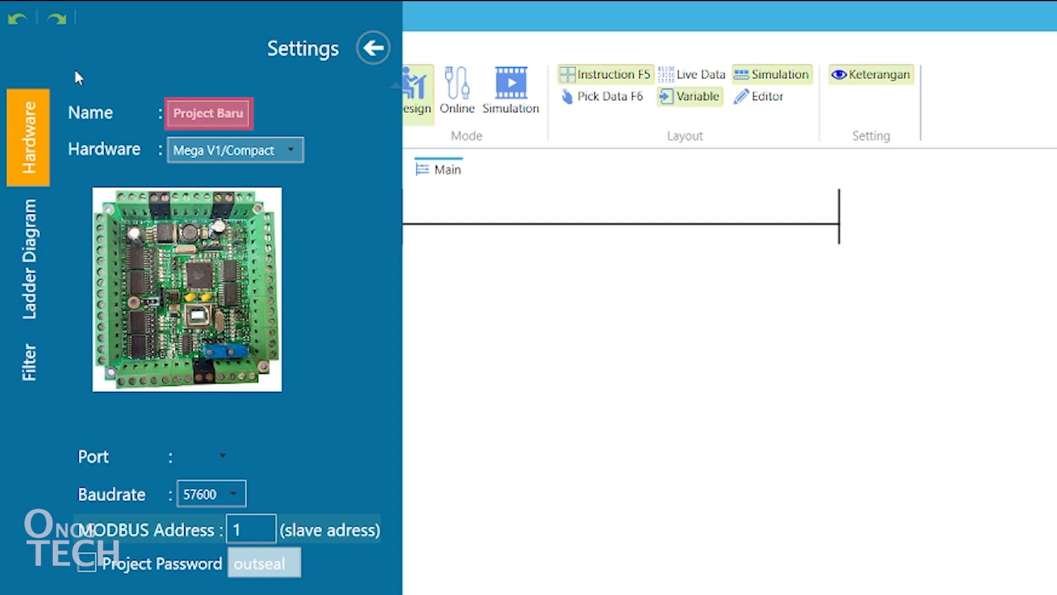
left_click(234, 150)
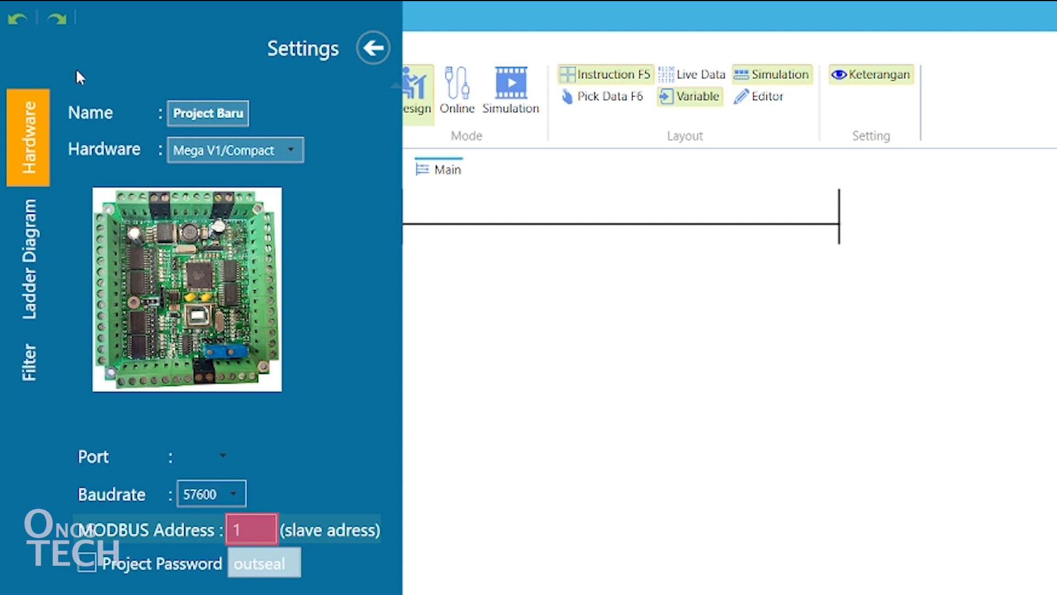
left_click(263, 577)
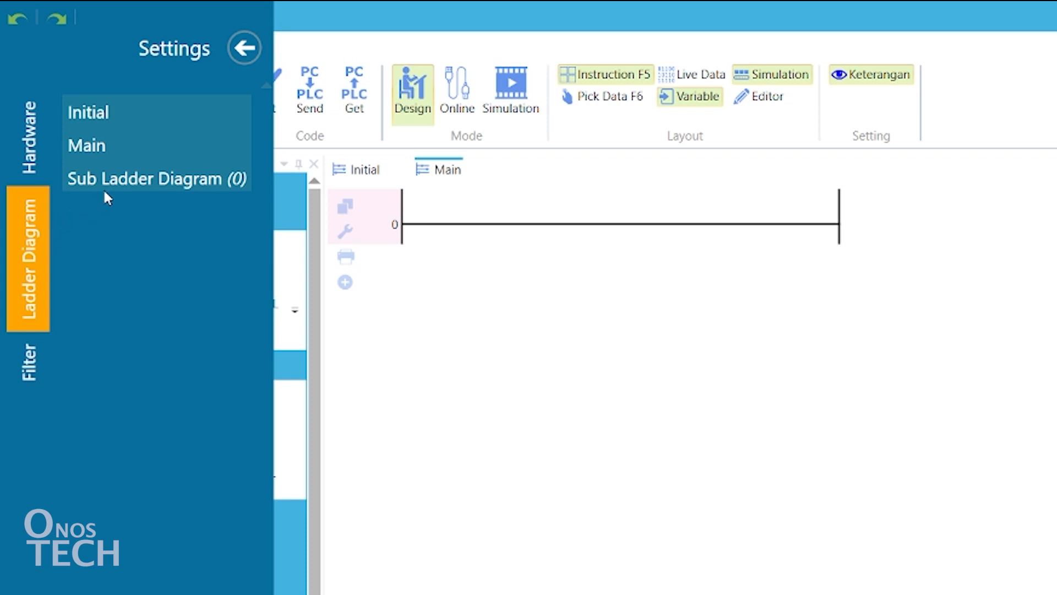
- Add Sub_Diagram 1 via Tambah Baru, check its Setting form and dismiss it
right_click(132, 183)
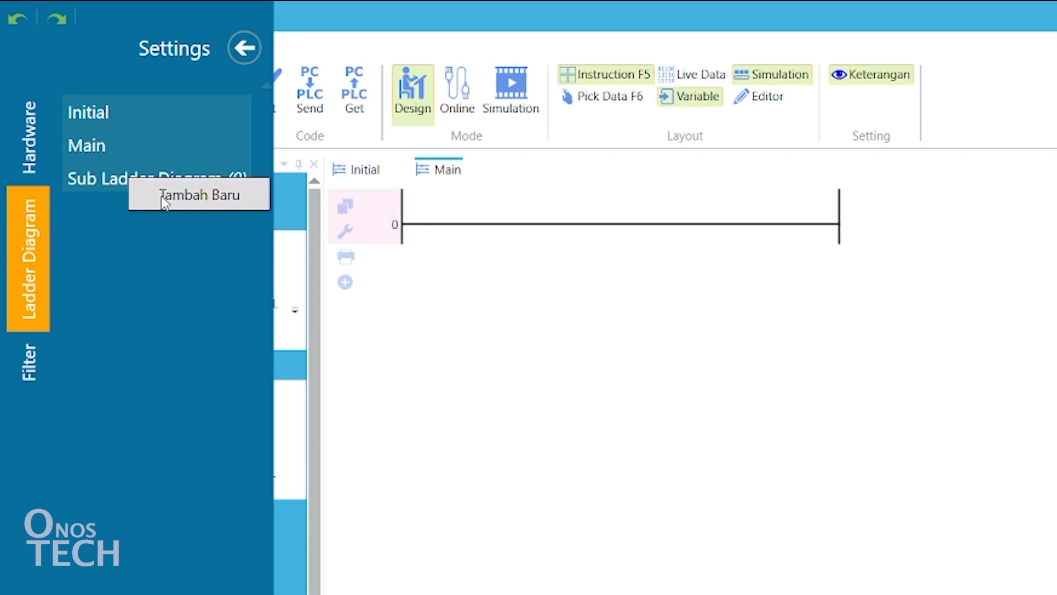
left_click(198, 196)
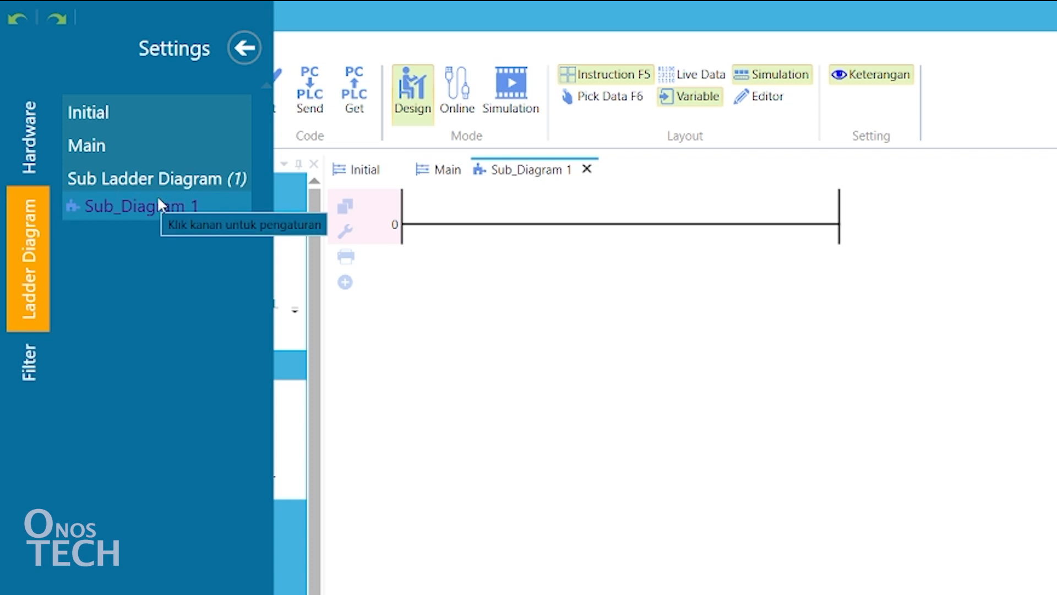
right_click(137, 207)
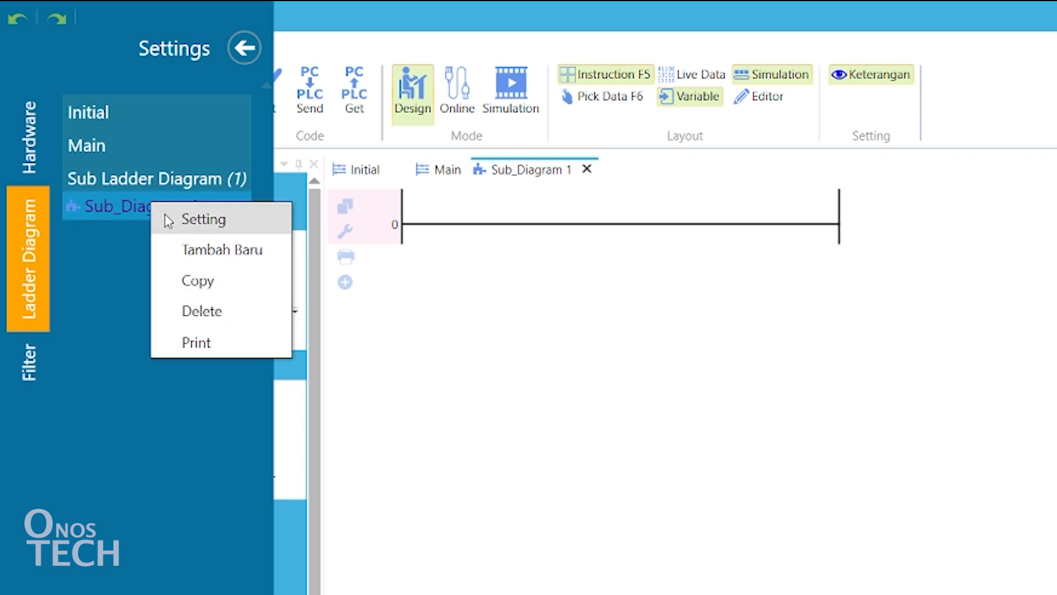
left_click(202, 219)
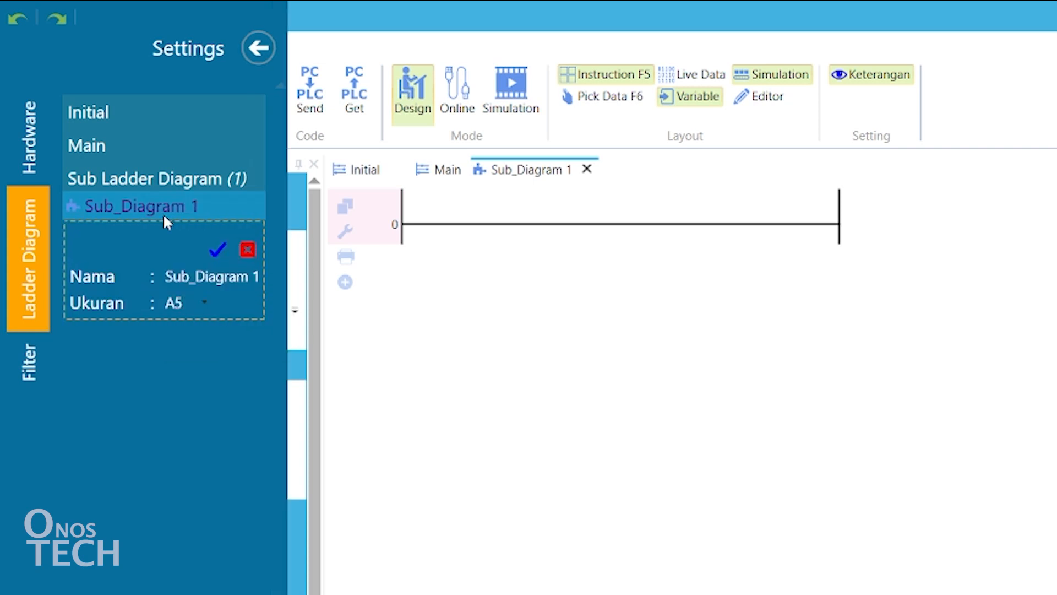
left_click(218, 249)
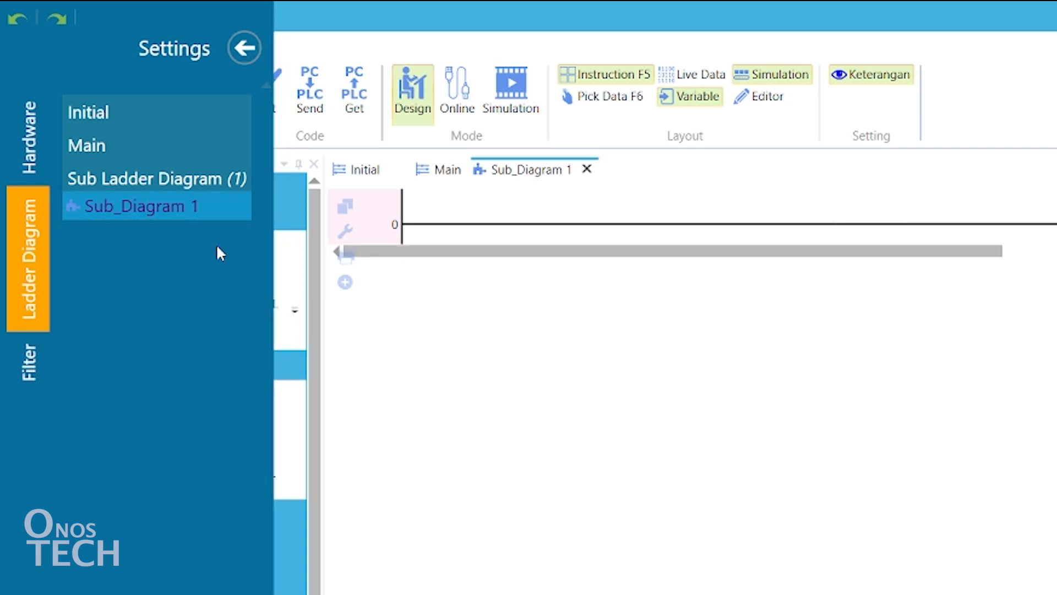
mouse_move(55, 340)
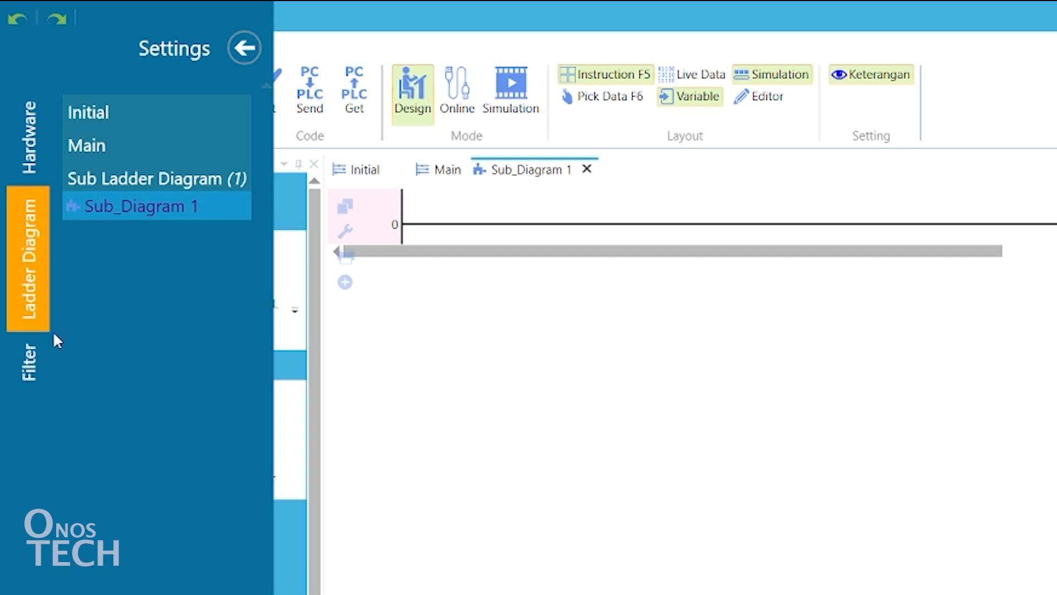
- View the Filter values (3 x 10ms anti-bouncing per input) and close Settings
left_click(28, 365)
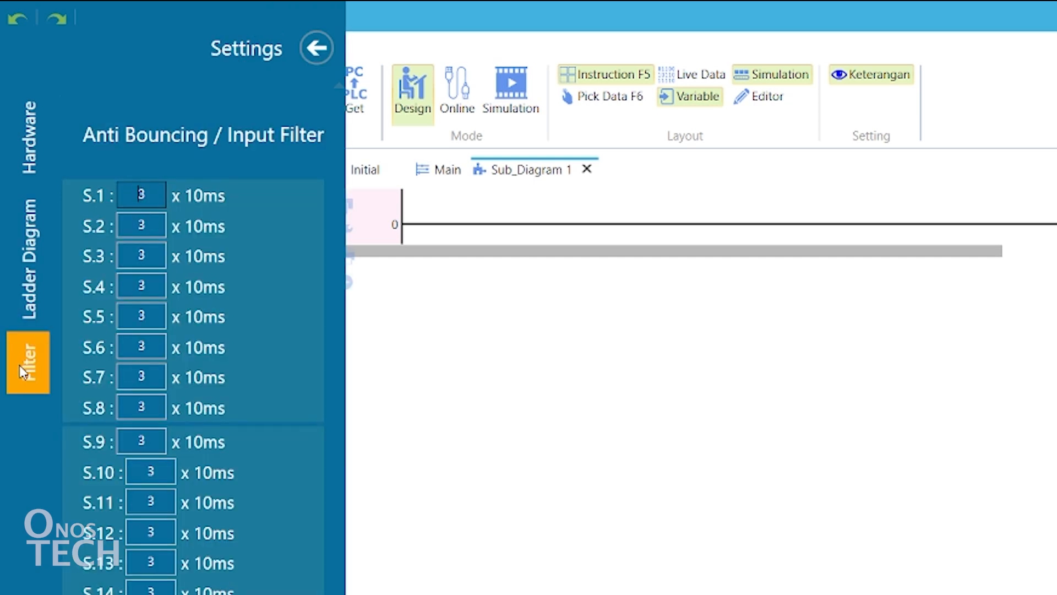
mouse_move(112, 294)
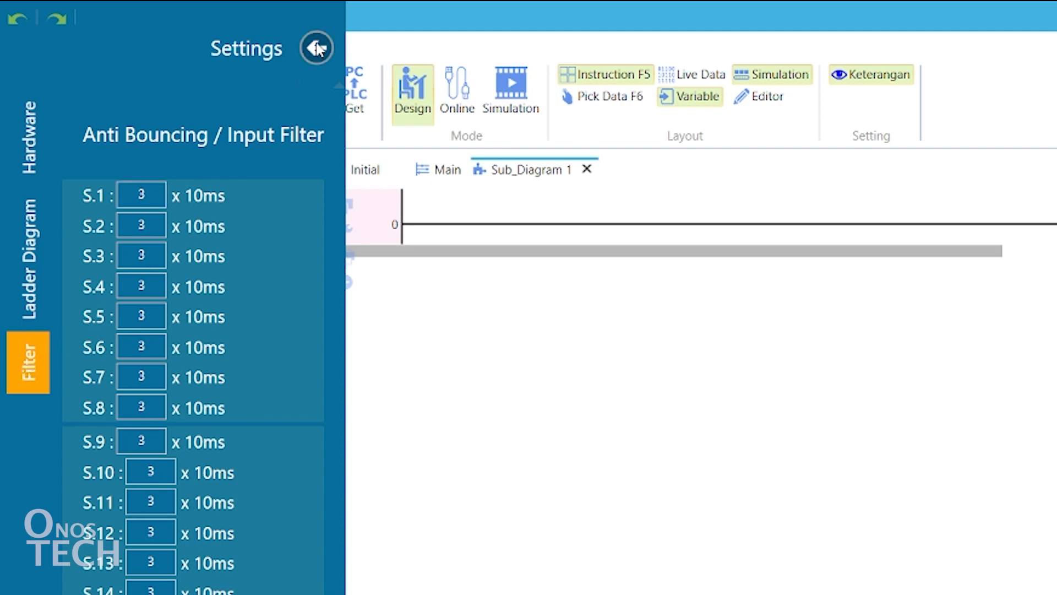
left_click(316, 47)
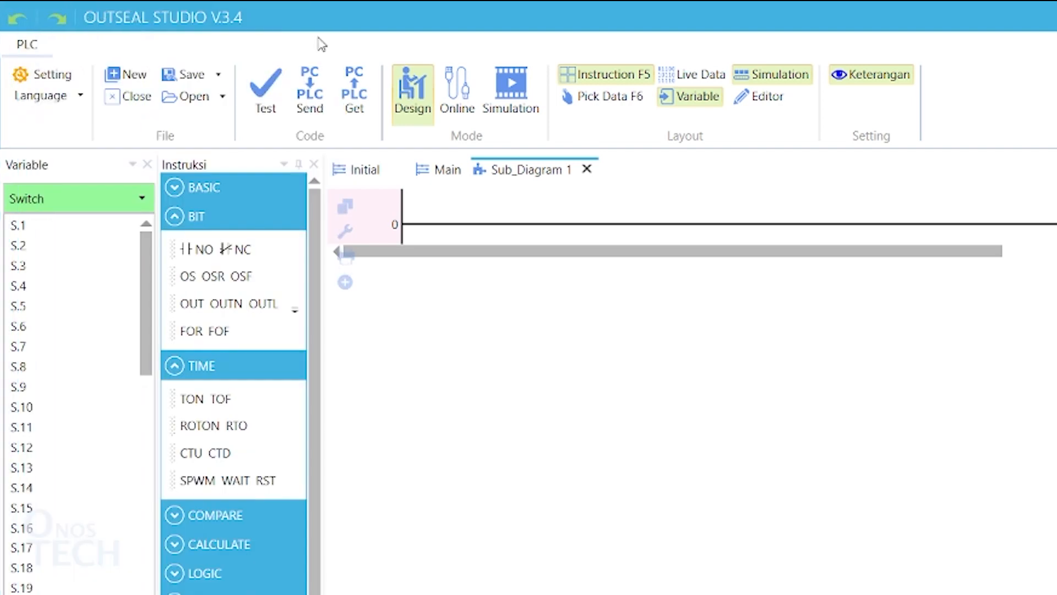
- Close the project and create a new one keeping Mega V.2 / Compact hardware
left_click(135, 97)
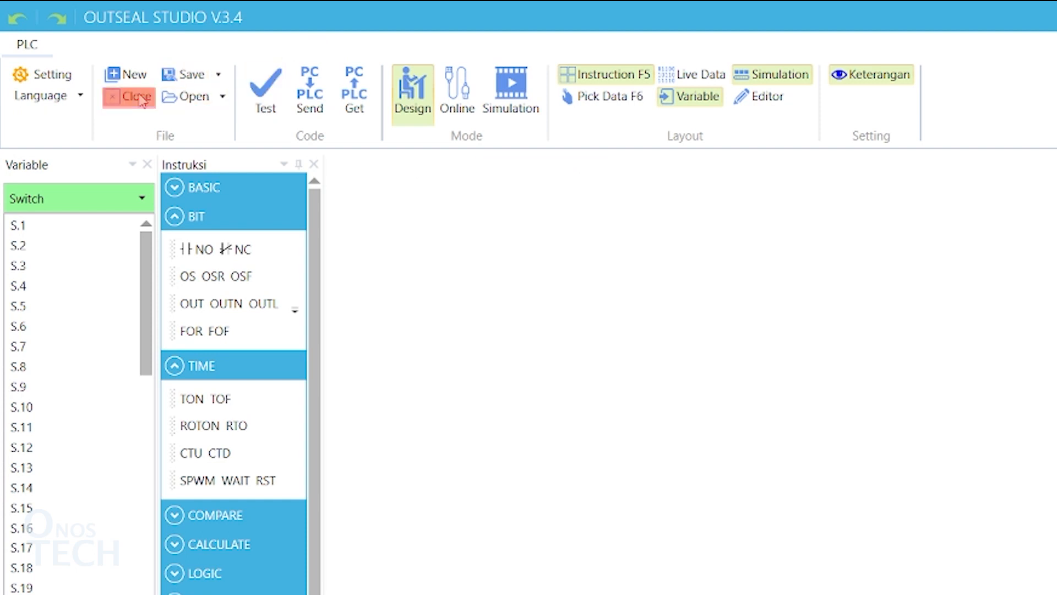
left_click(126, 70)
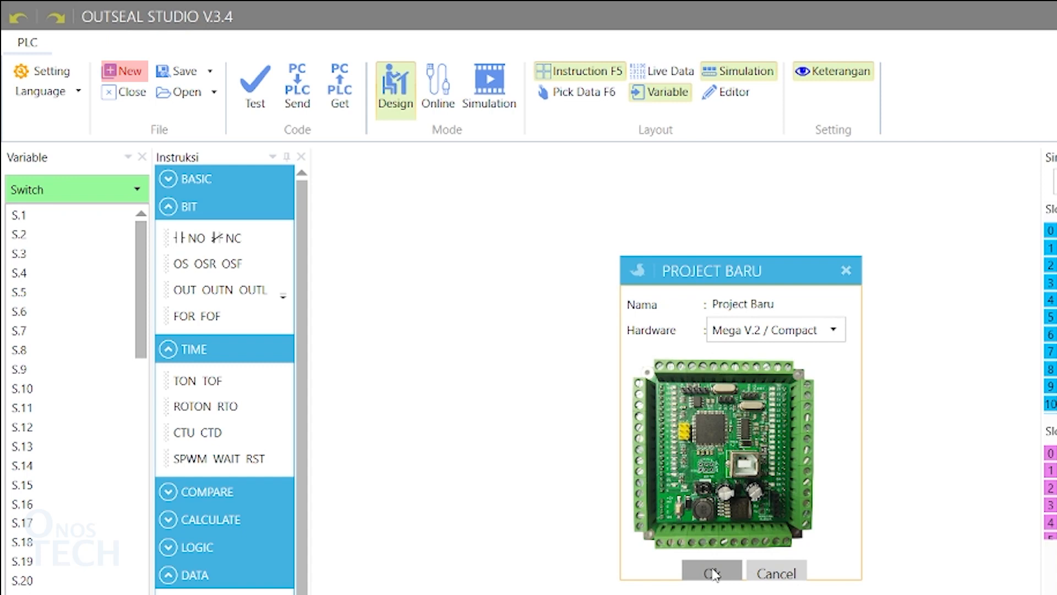
left_click(709, 573)
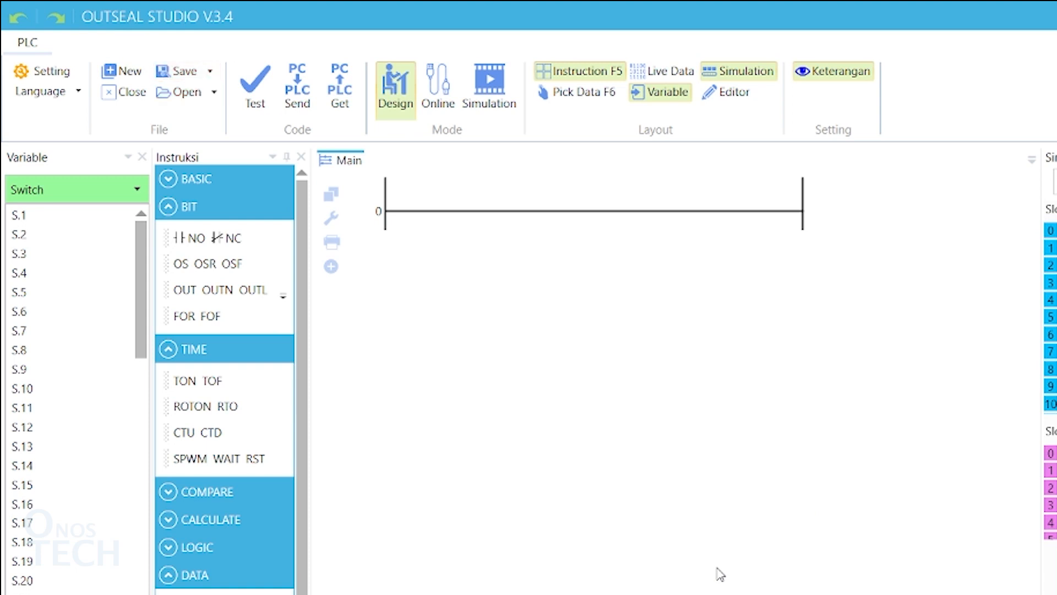
left_click(256, 86)
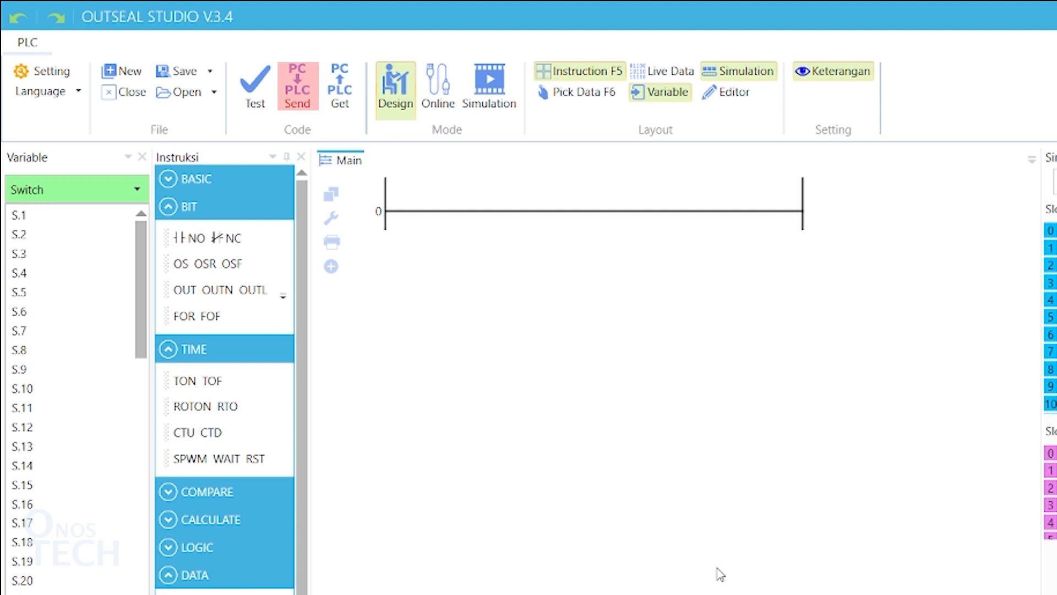
left_click(339, 86)
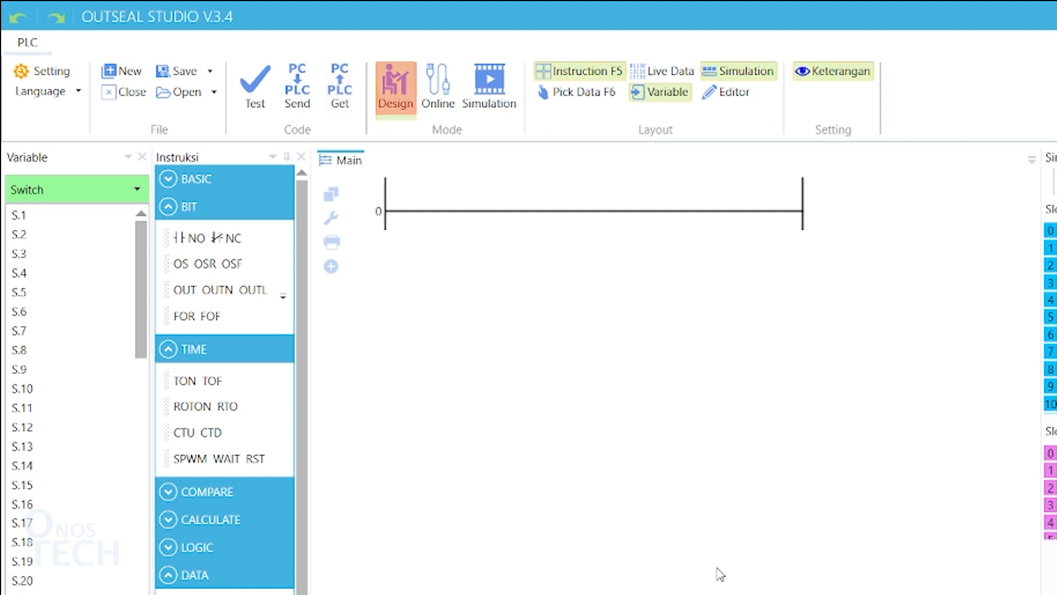
left_click(489, 83)
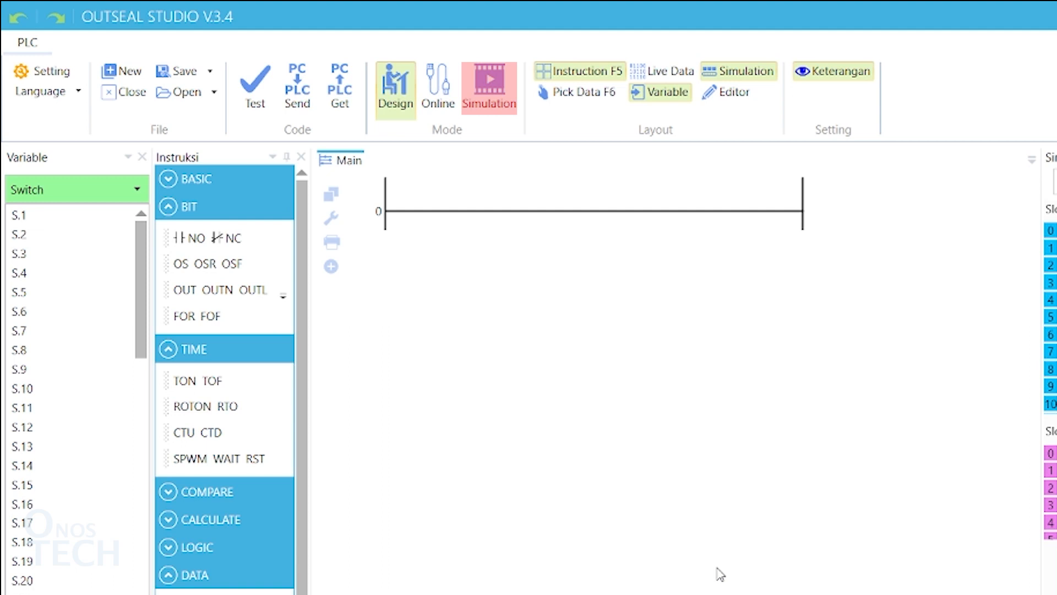
left_click(438, 86)
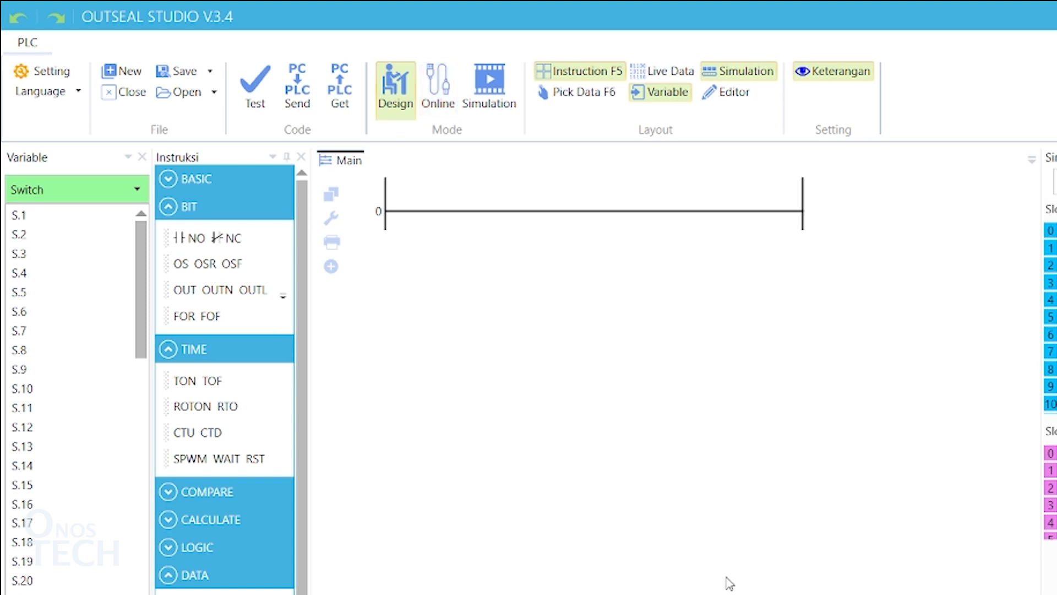
- Hide Live Data, show the Simulation panel, and toggle the Variable list off and back on
left_click(735, 71)
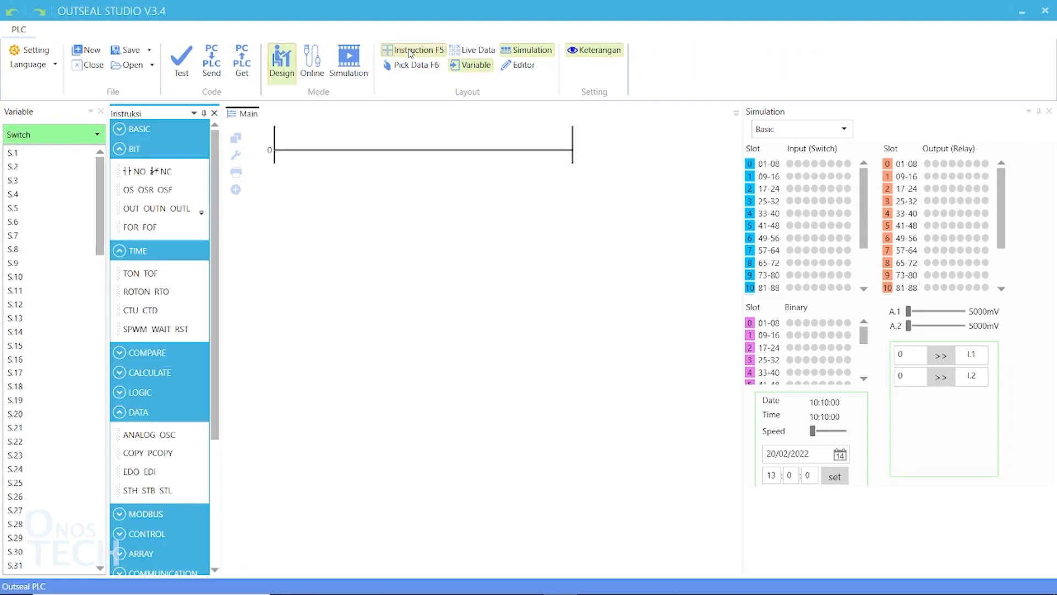
left_click(474, 51)
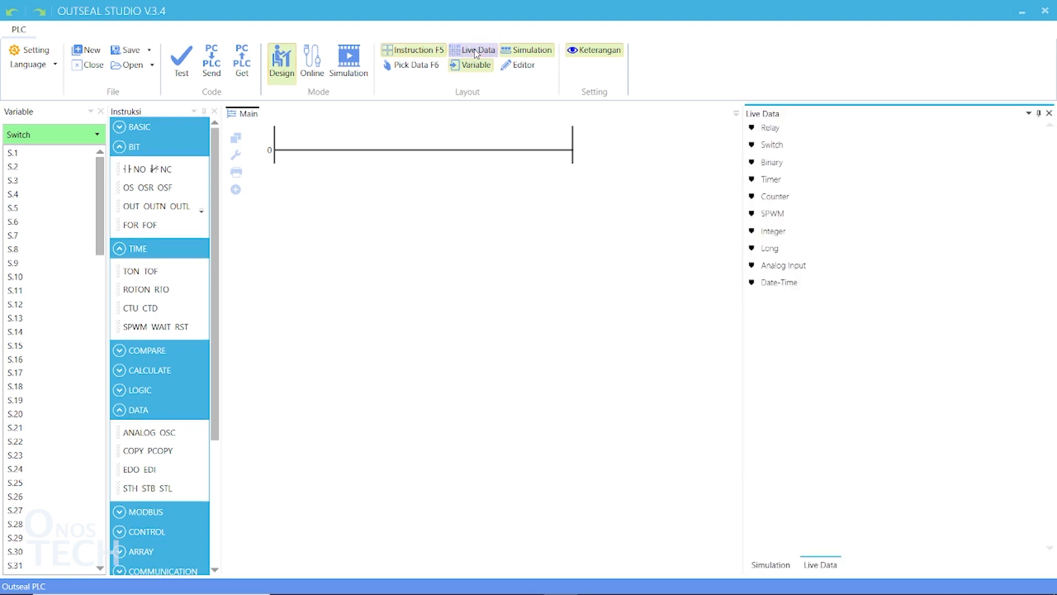
left_click(531, 50)
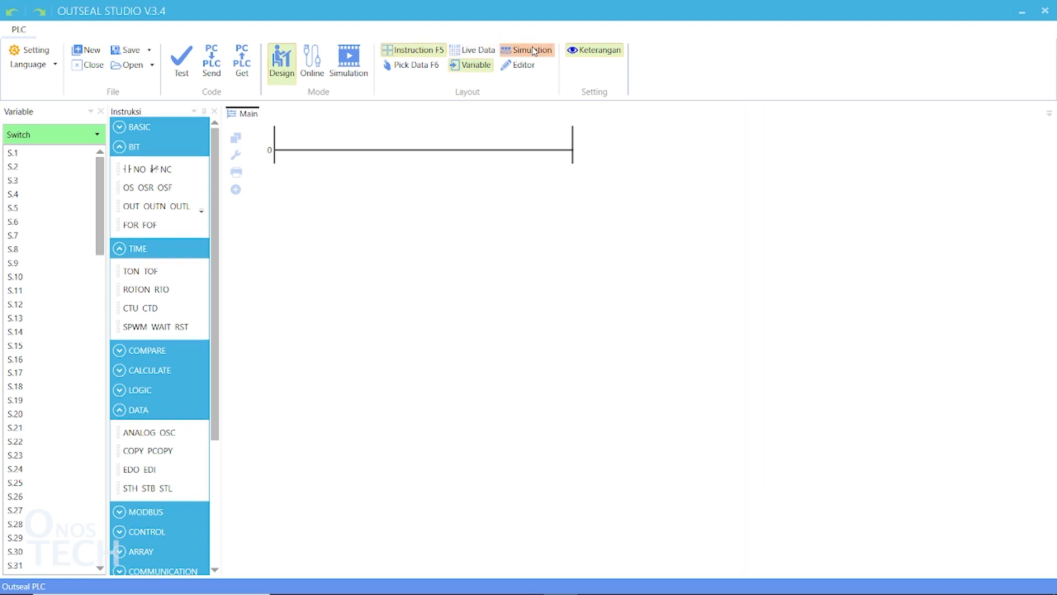
left_click(527, 50)
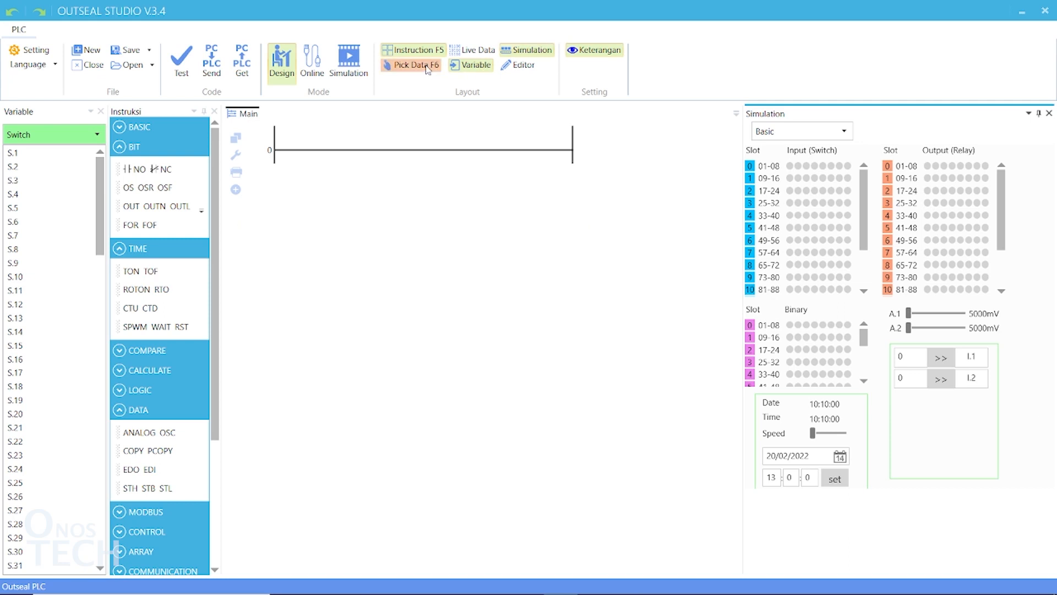
left_click(474, 64)
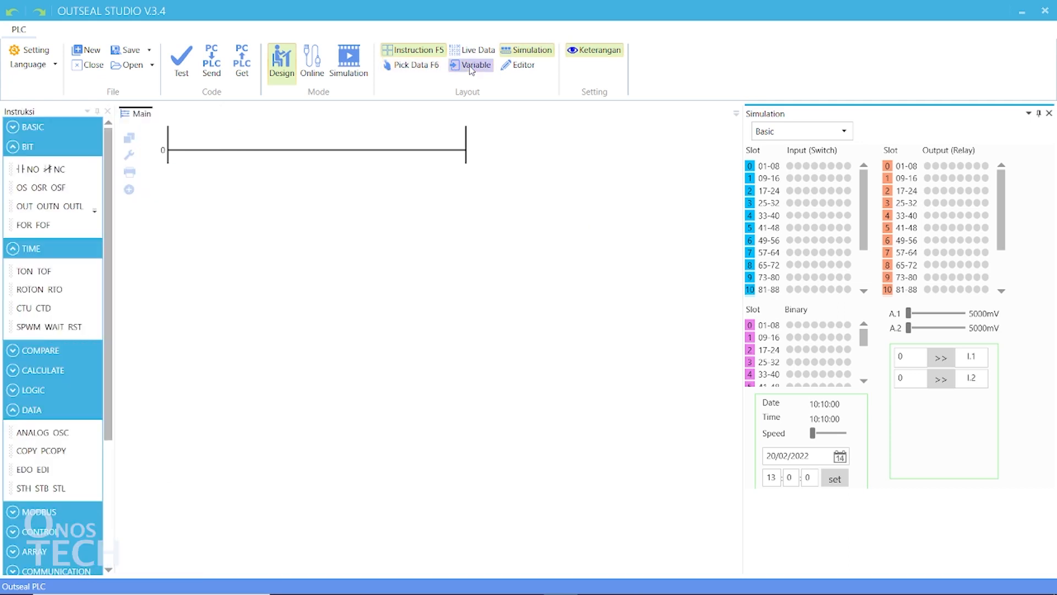
left_click(522, 65)
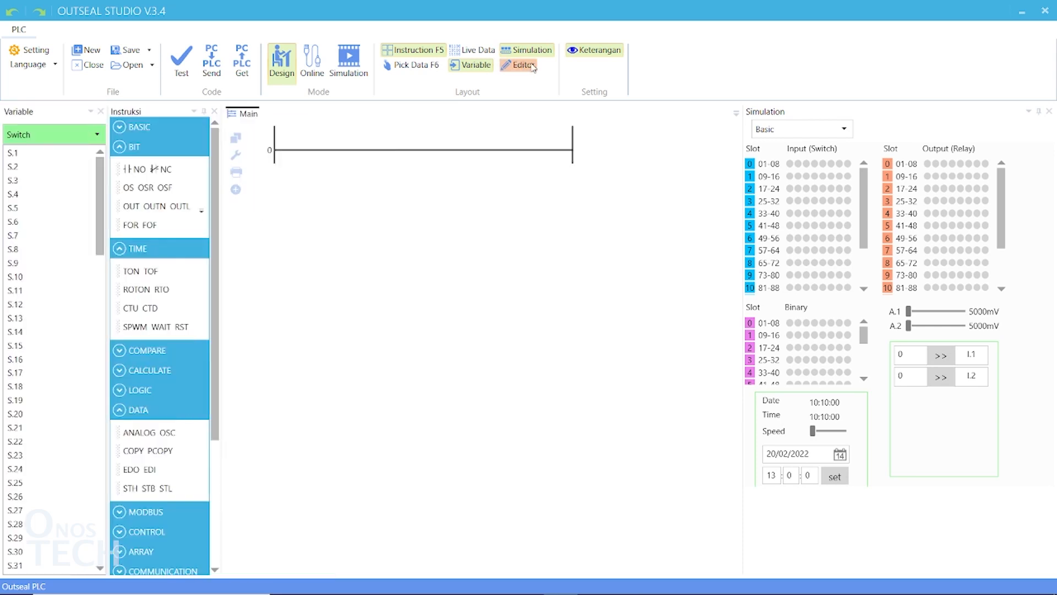
mouse_move(625, 62)
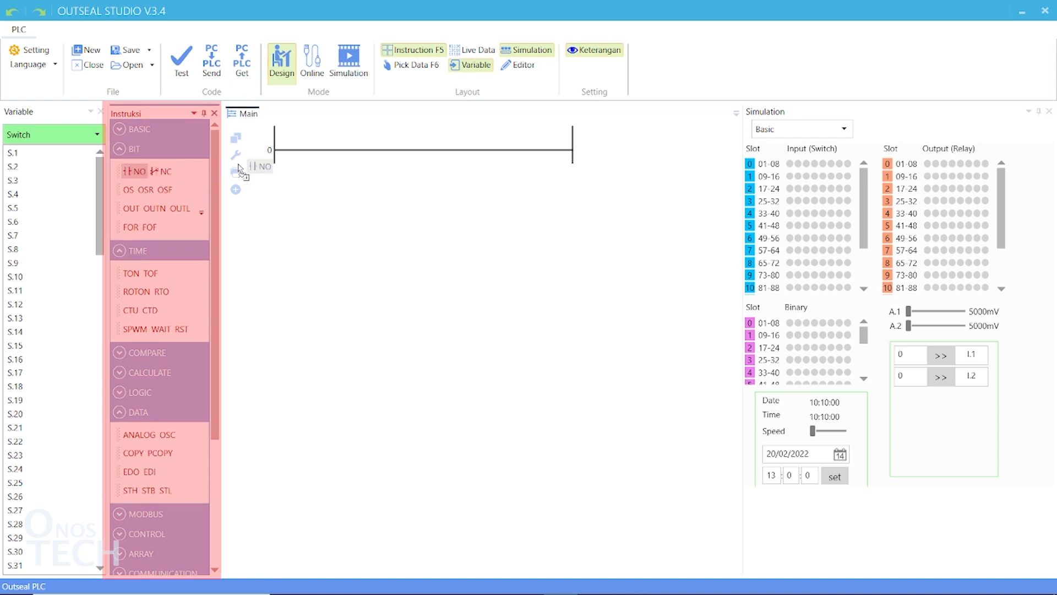
- Drop a NO contact from the BIT instruction group onto rung 0
left_click(130, 171)
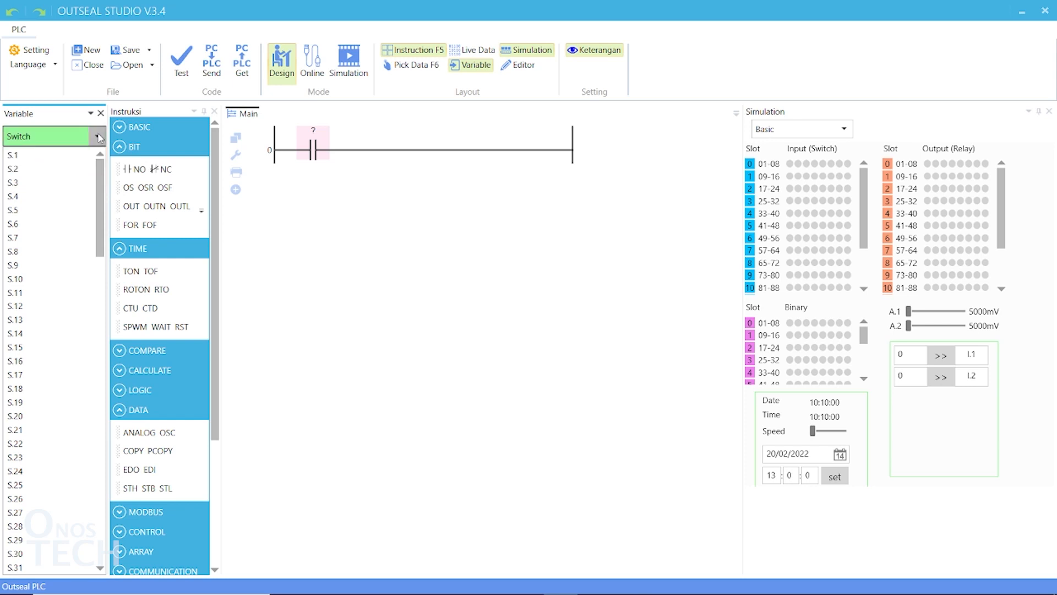
- Drag S.1 onto the rung 0 contact and set S.1's Keterangan to 'switch'
left_click_drag(14, 154, 288, 155)
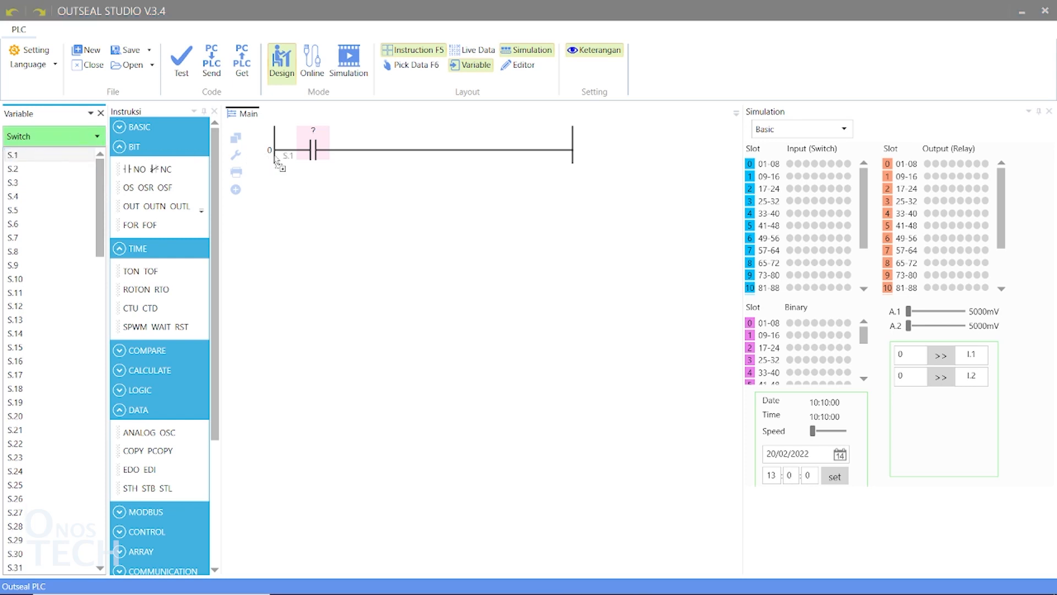
left_click(16, 155)
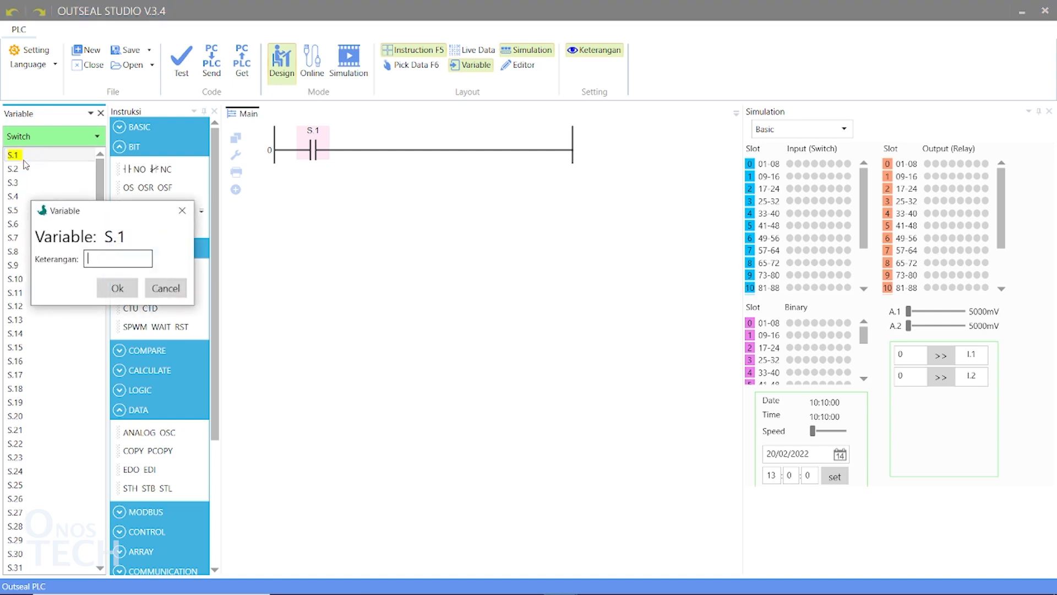
type("switch")
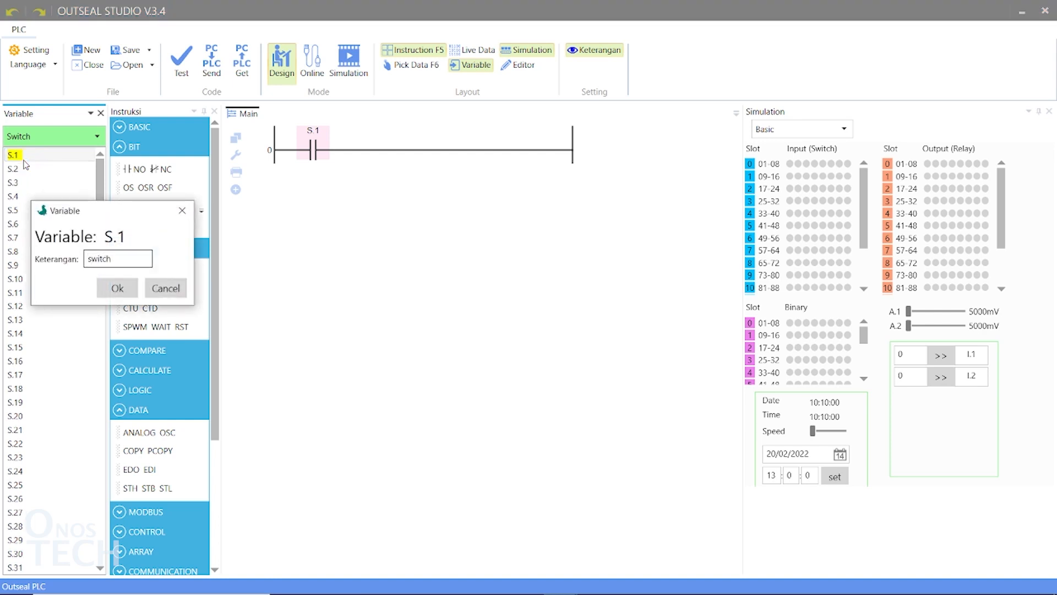
left_click(116, 288)
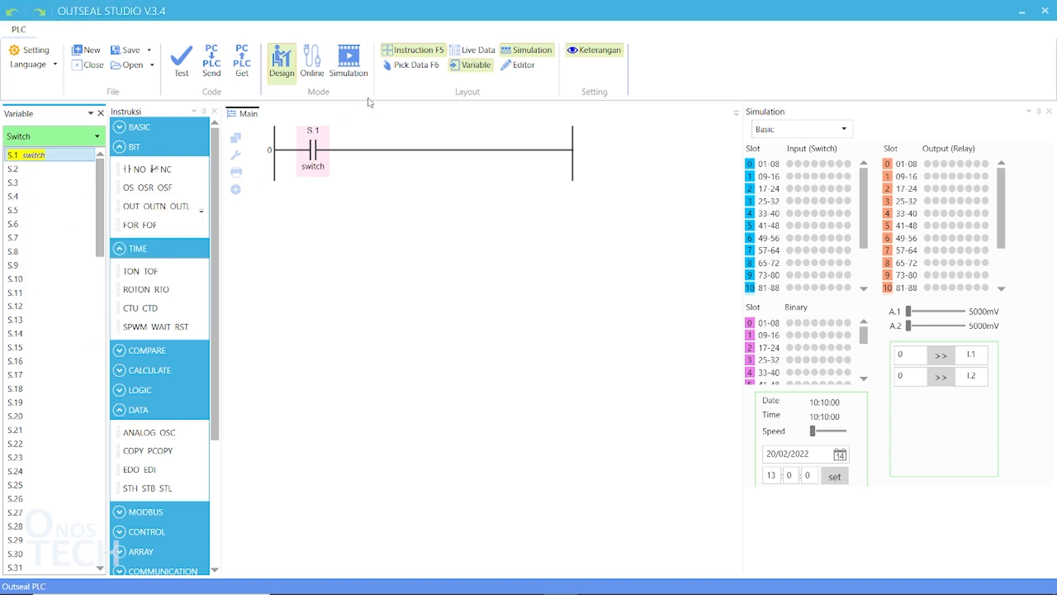
left_click(411, 65)
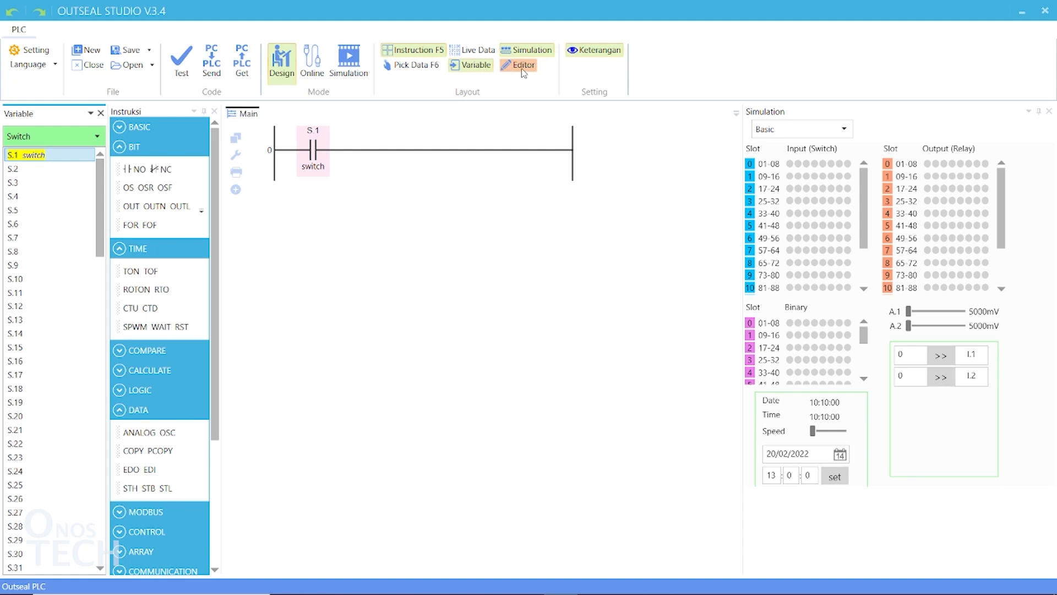
left_click(522, 65)
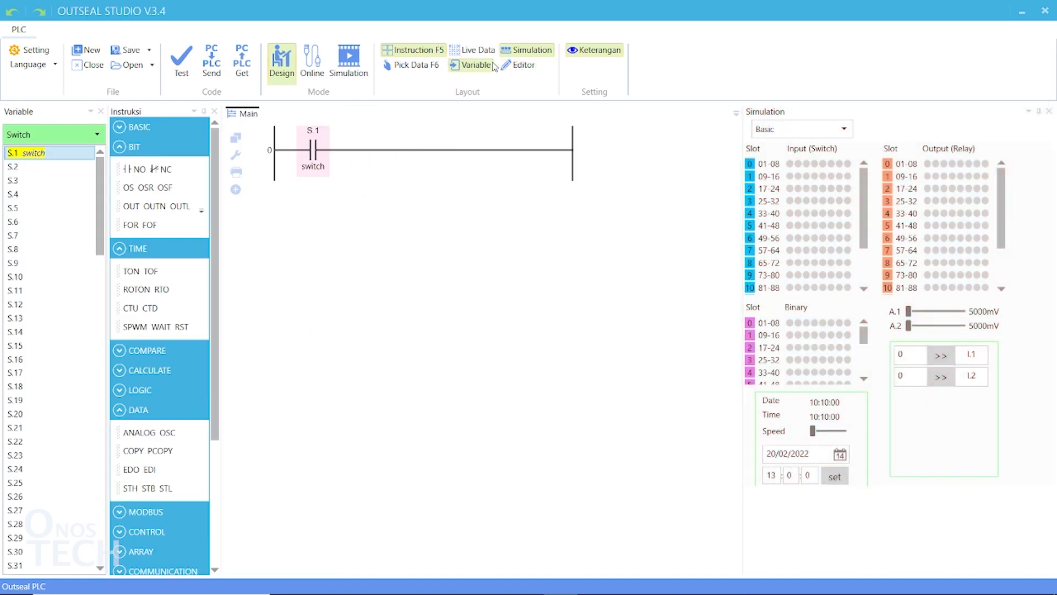
left_click(476, 50)
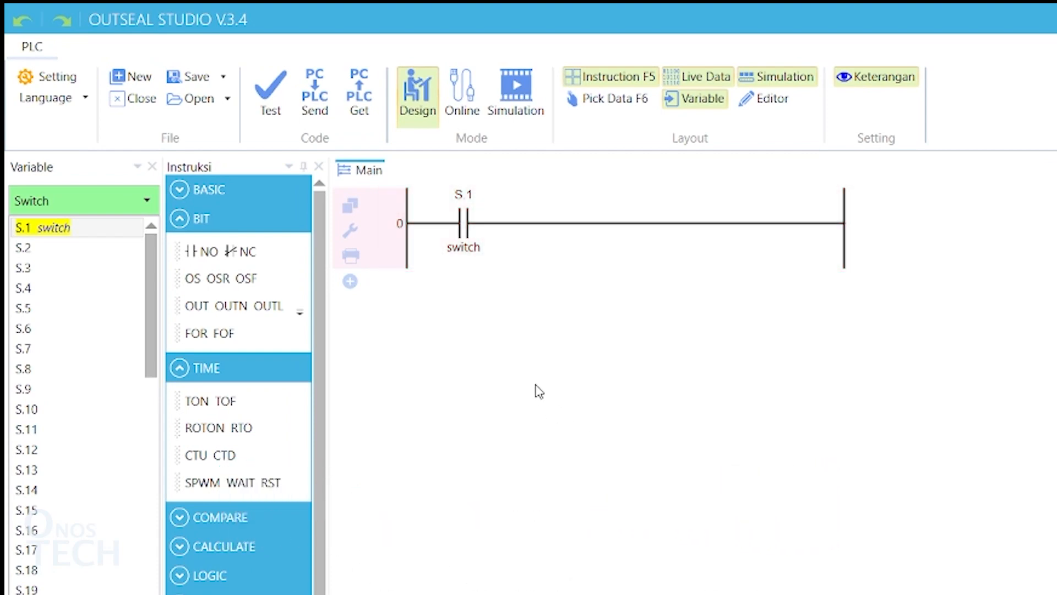
- Copy the Main ladder to the clipboard as text, then choose Ukuran > A4 page size
left_click(349, 205)
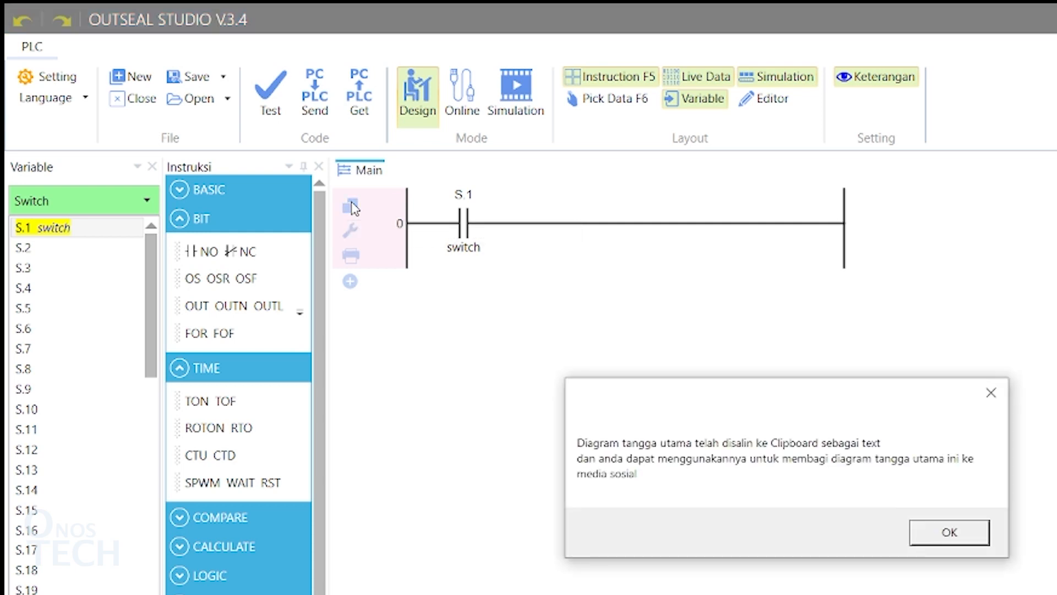
left_click(949, 531)
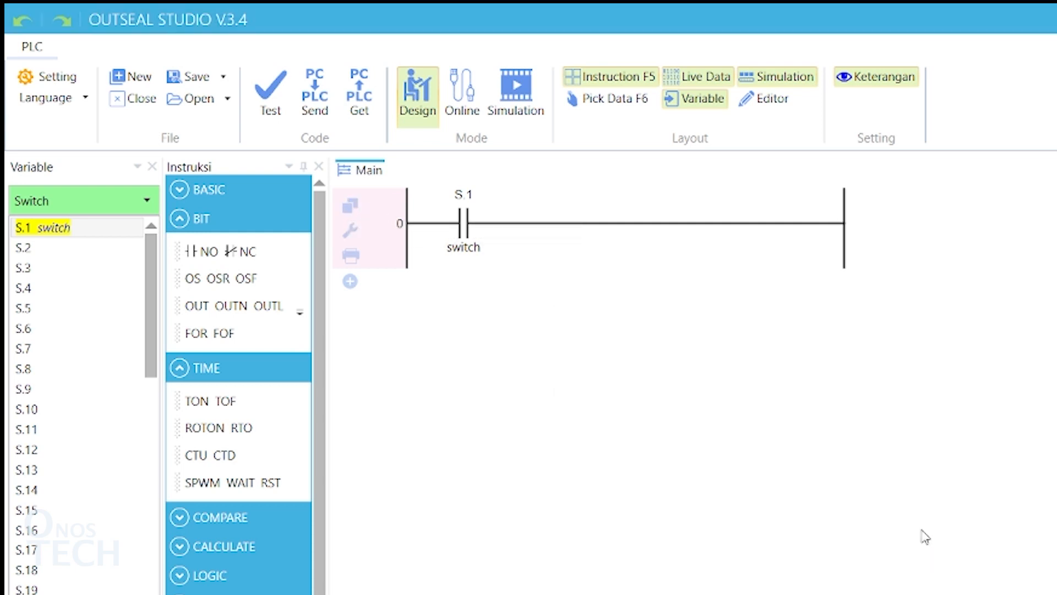
mouse_move(482, 364)
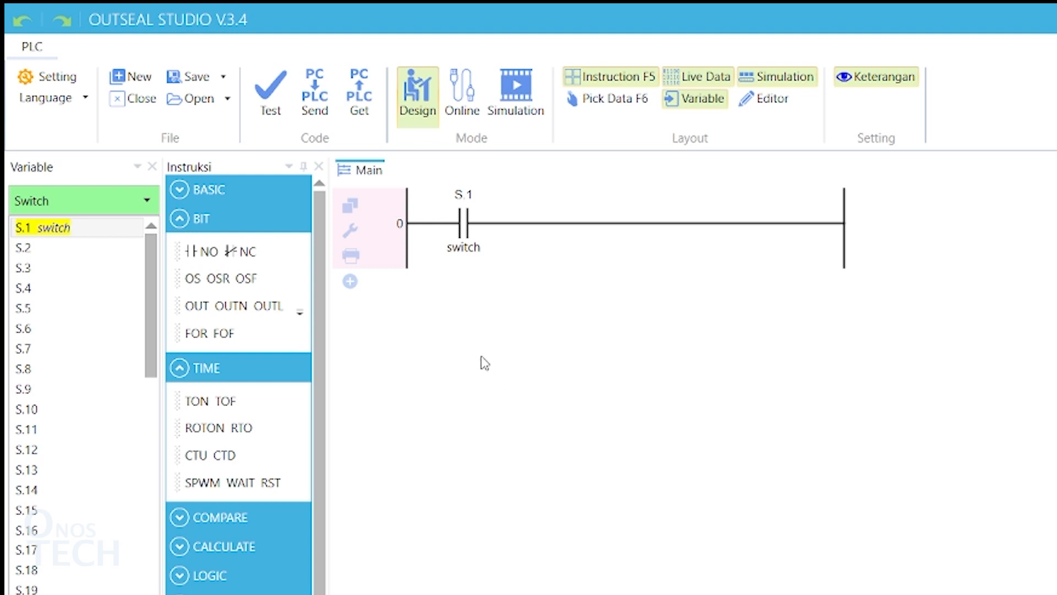
left_click(348, 229)
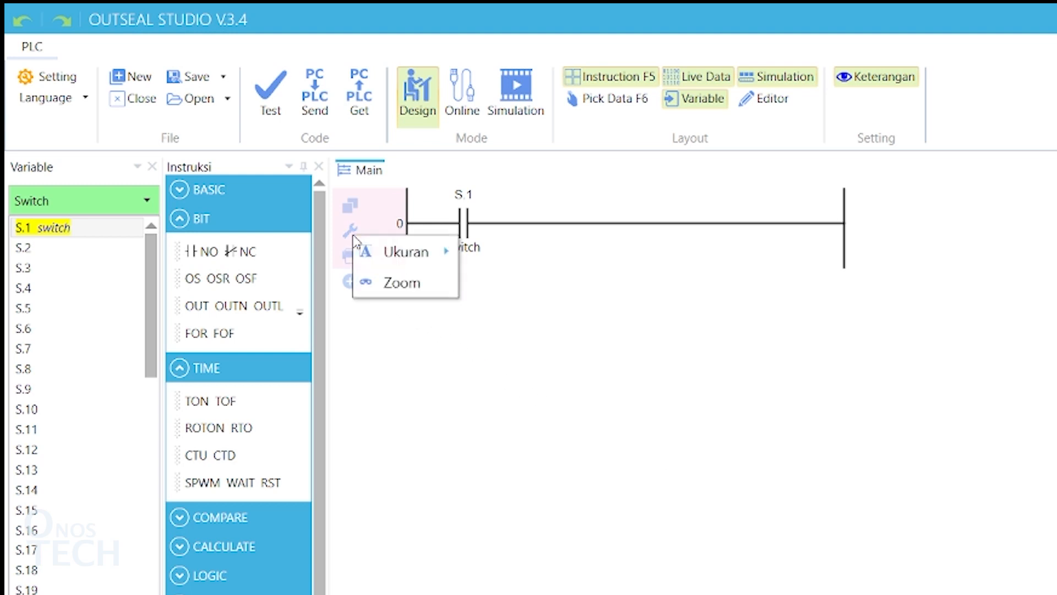
mouse_move(418, 257)
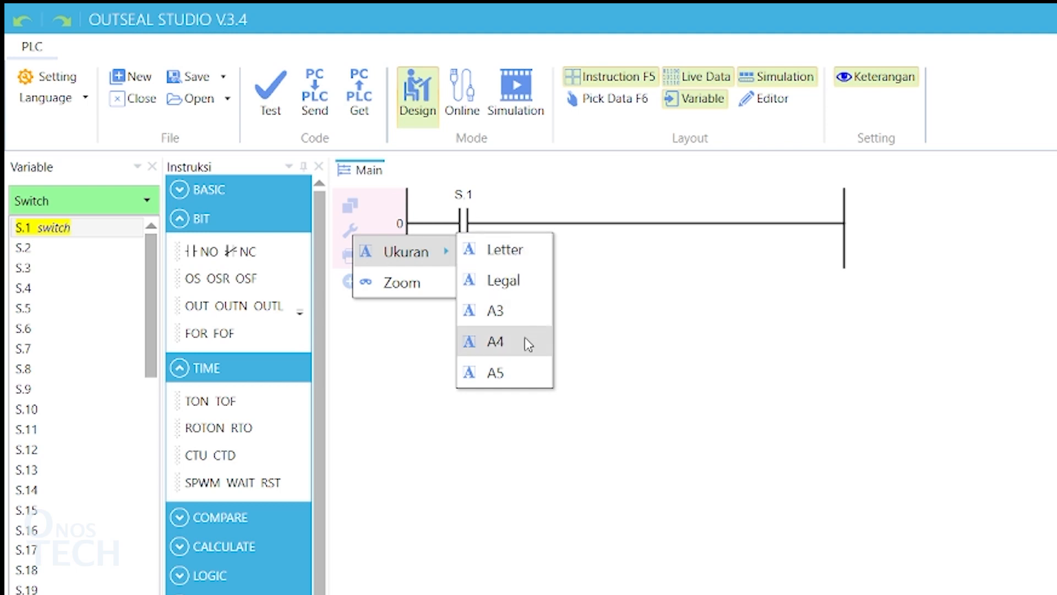
left_click(495, 341)
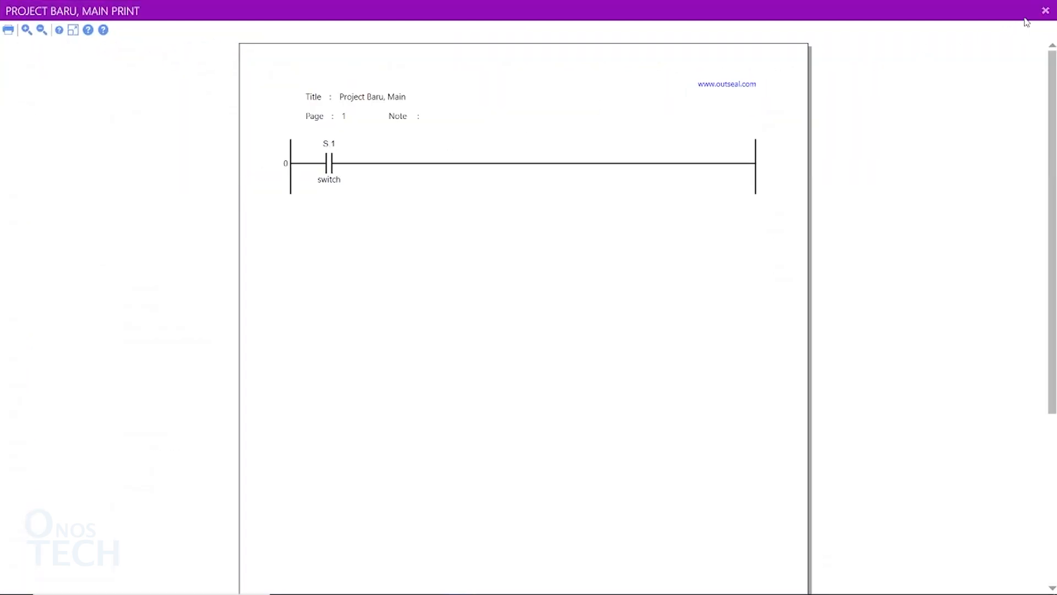
left_click(1044, 10)
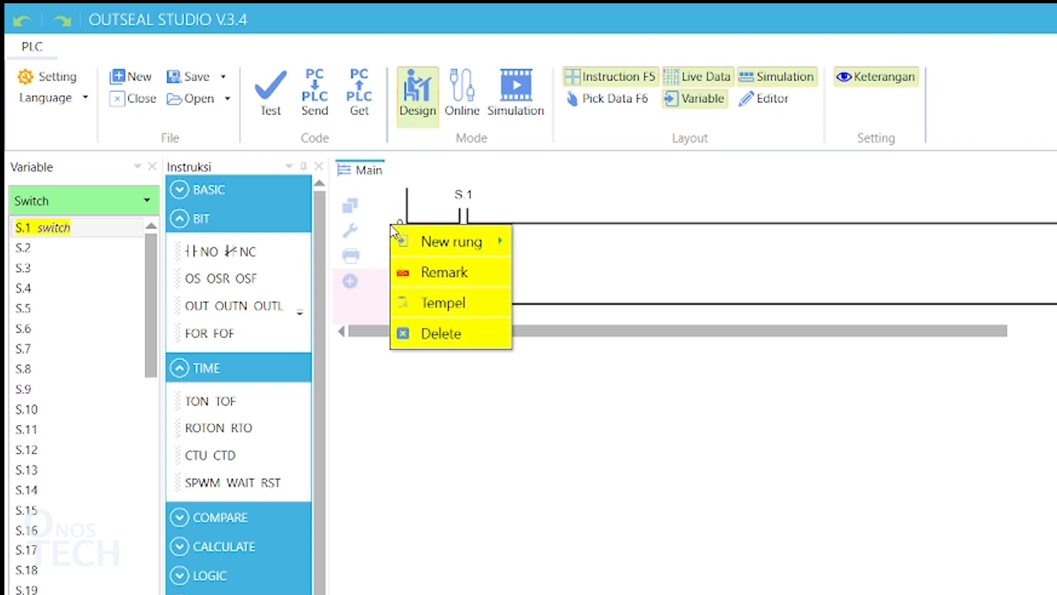
mouse_move(452, 241)
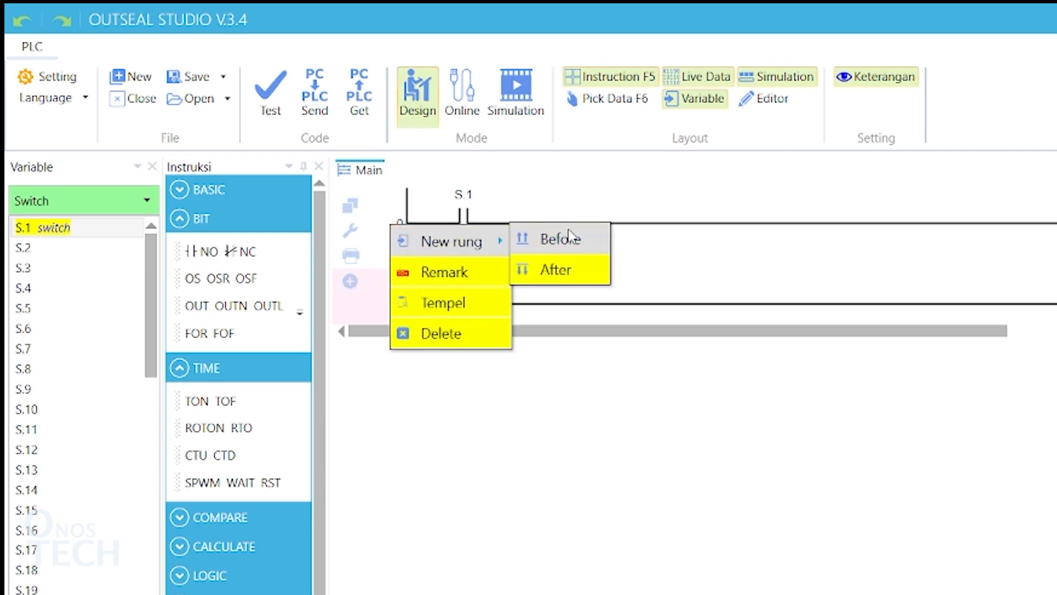
mouse_move(586, 240)
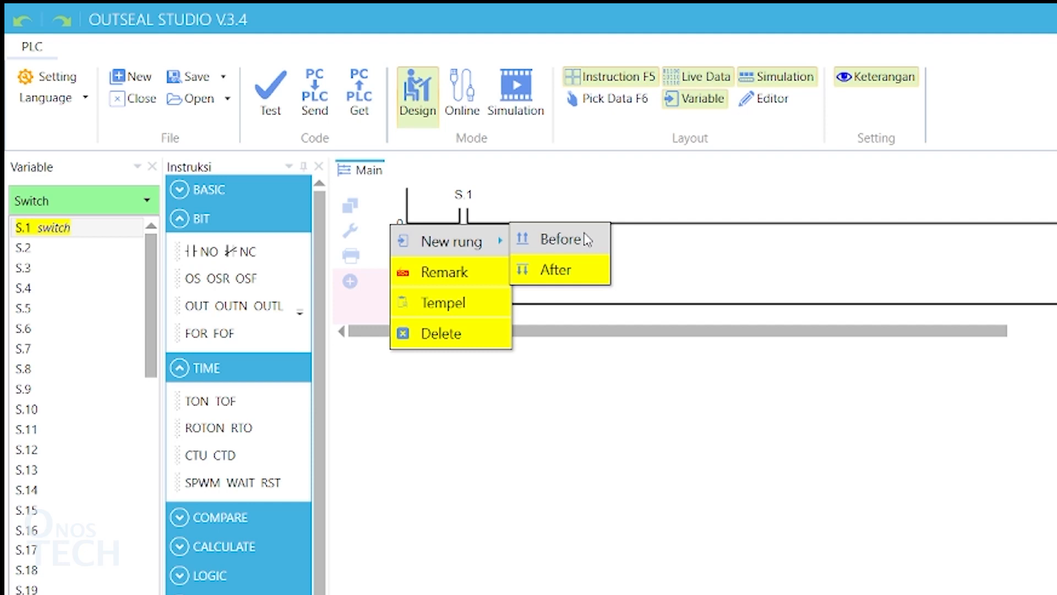
- Add the remark 'Rung' to rung 0 and confirm it, leaving an empty rung 1 below
left_click(554, 270)
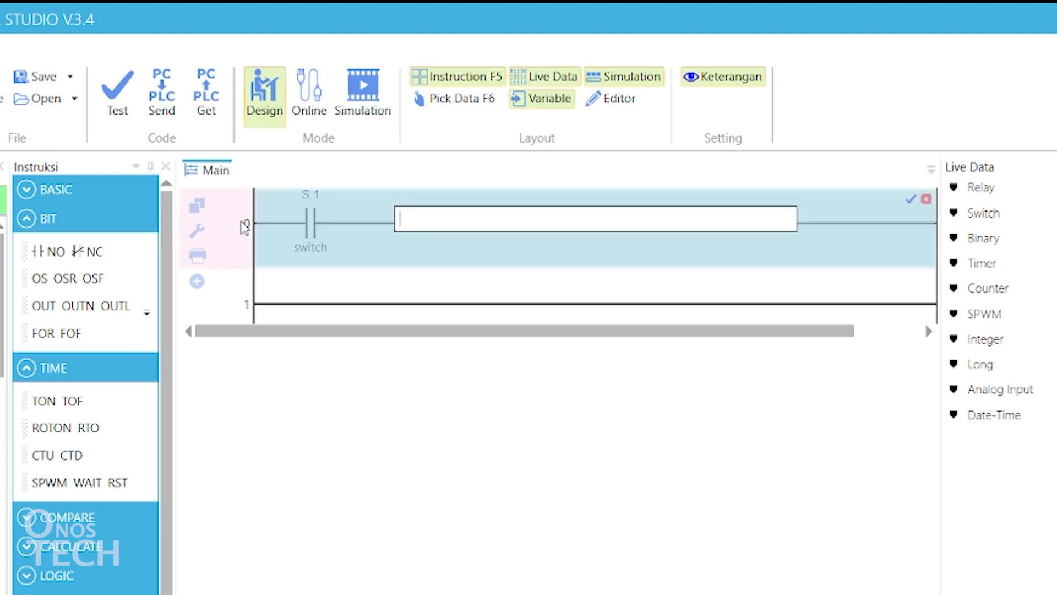
type("Rung")
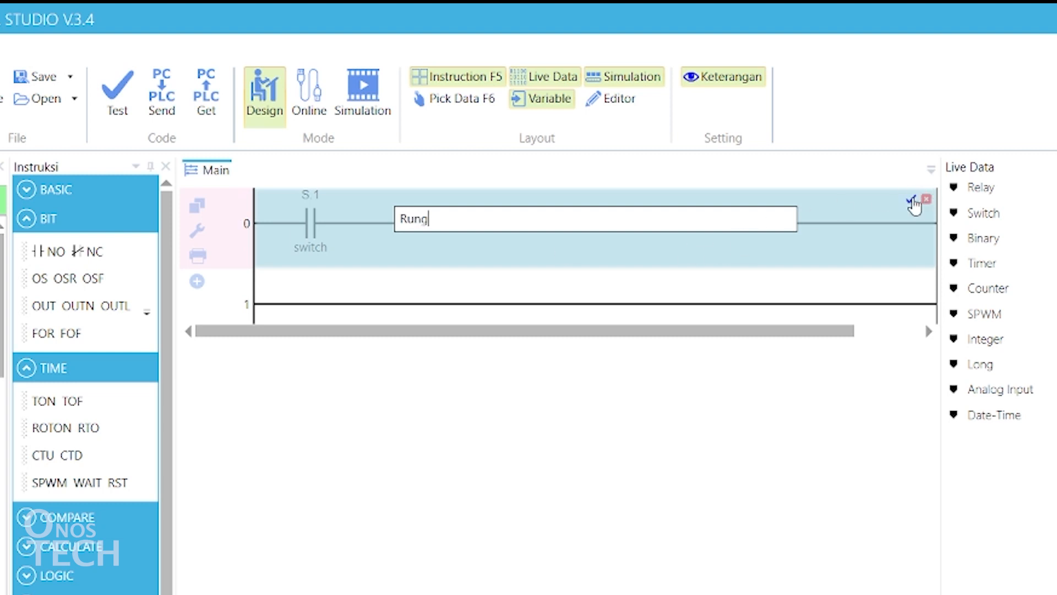
left_click(912, 205)
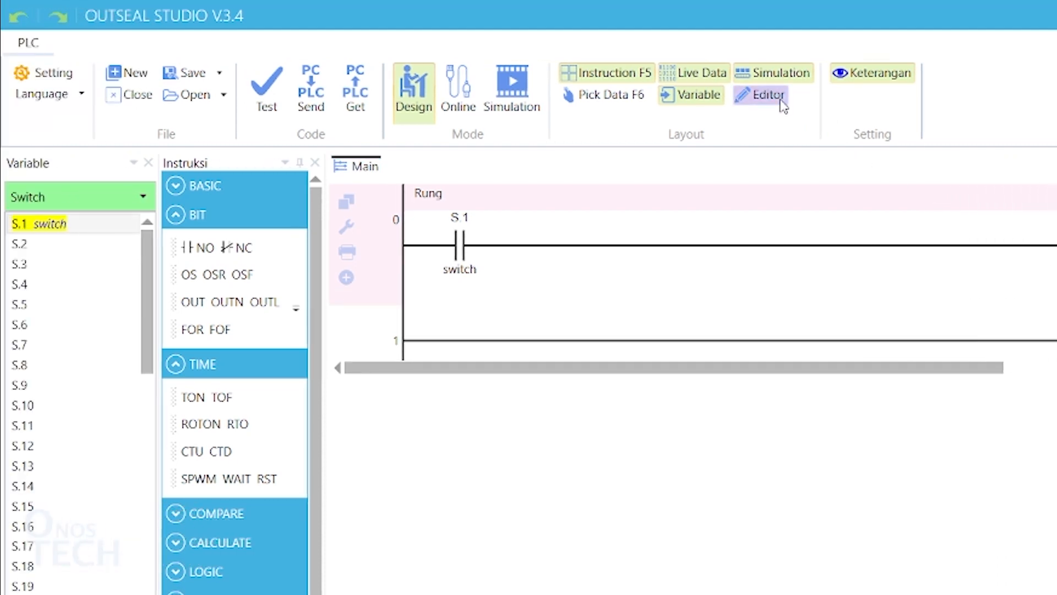
- Copy rung 0 with its S.1 contact and remark and paste it as rung 2
left_click(762, 95)
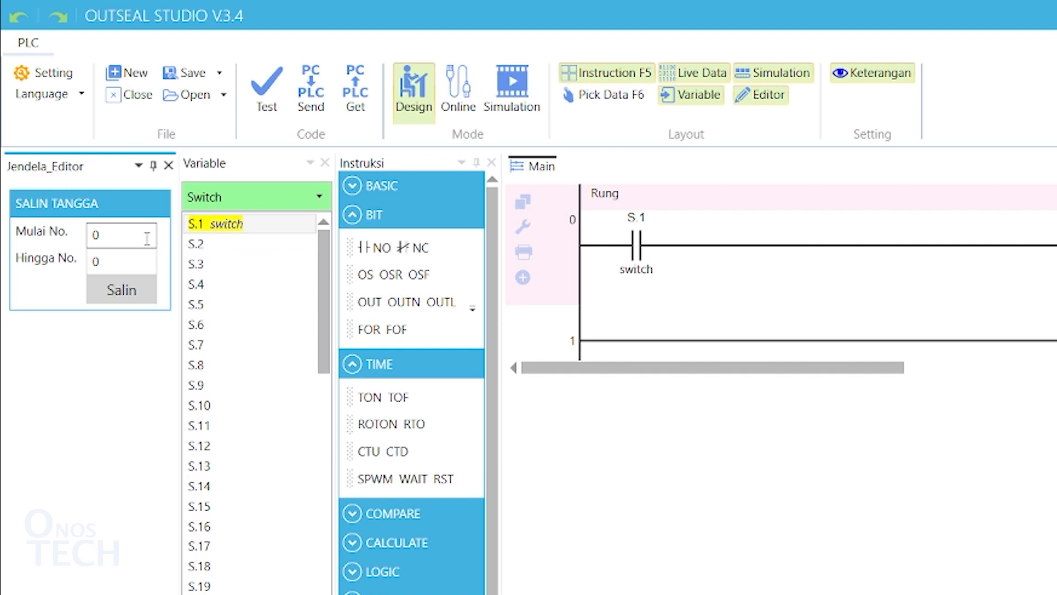
left_click(111, 262)
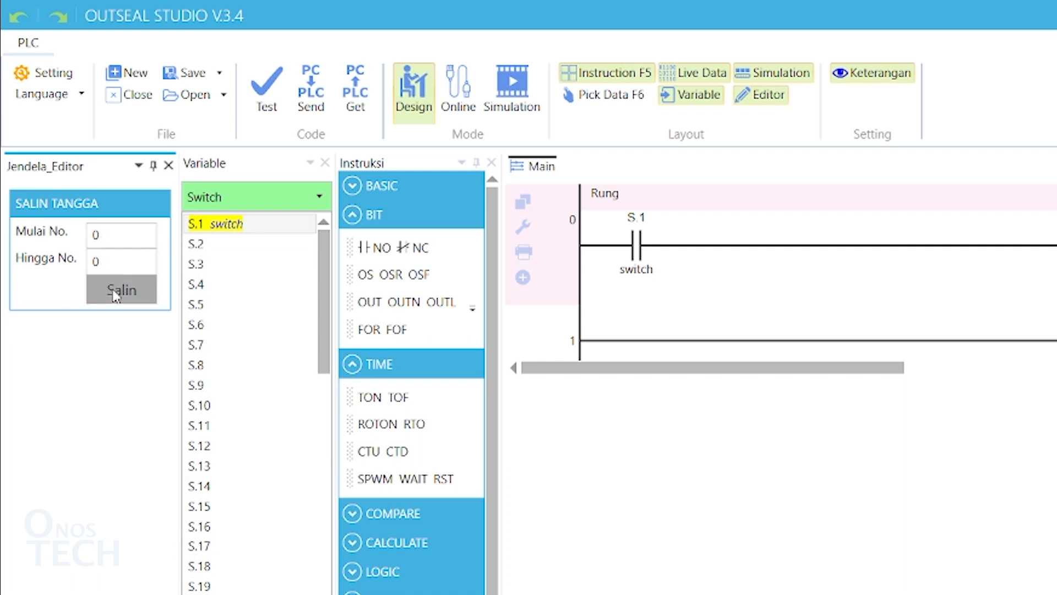
mouse_move(545, 350)
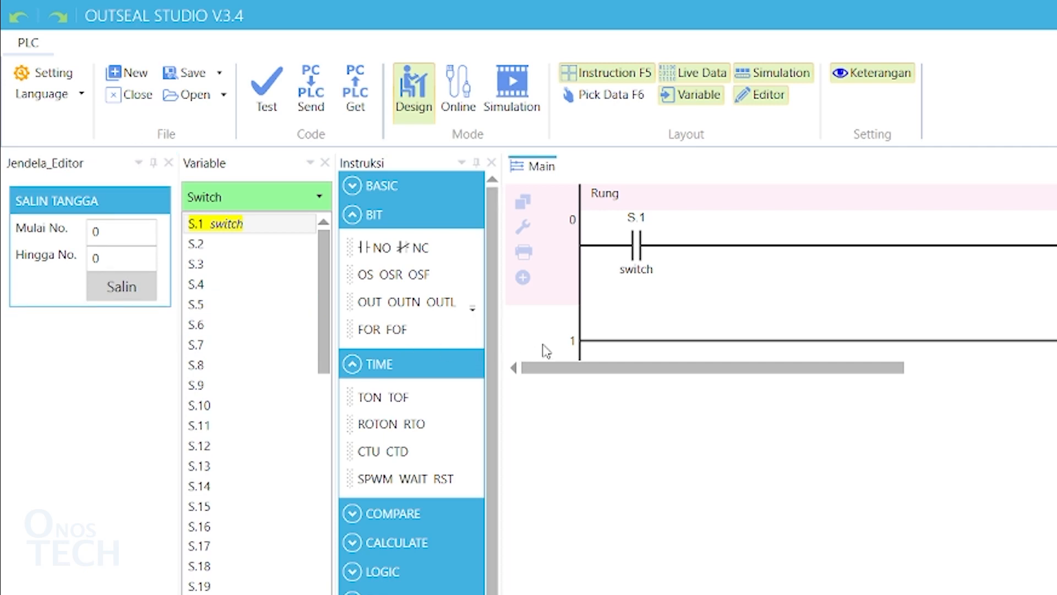
right_click(548, 350)
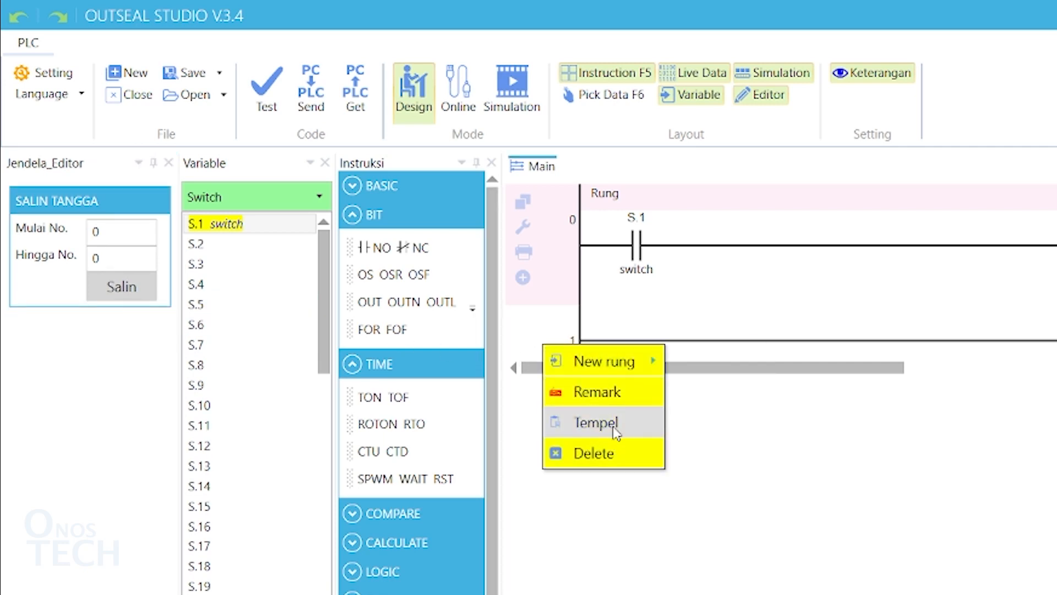
left_click(597, 423)
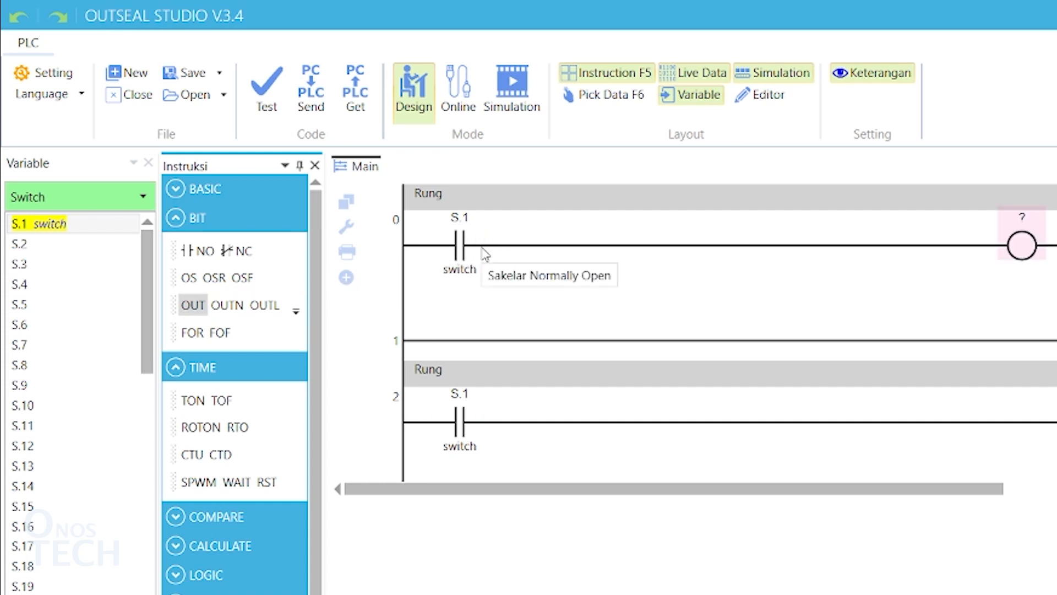
mouse_move(397, 348)
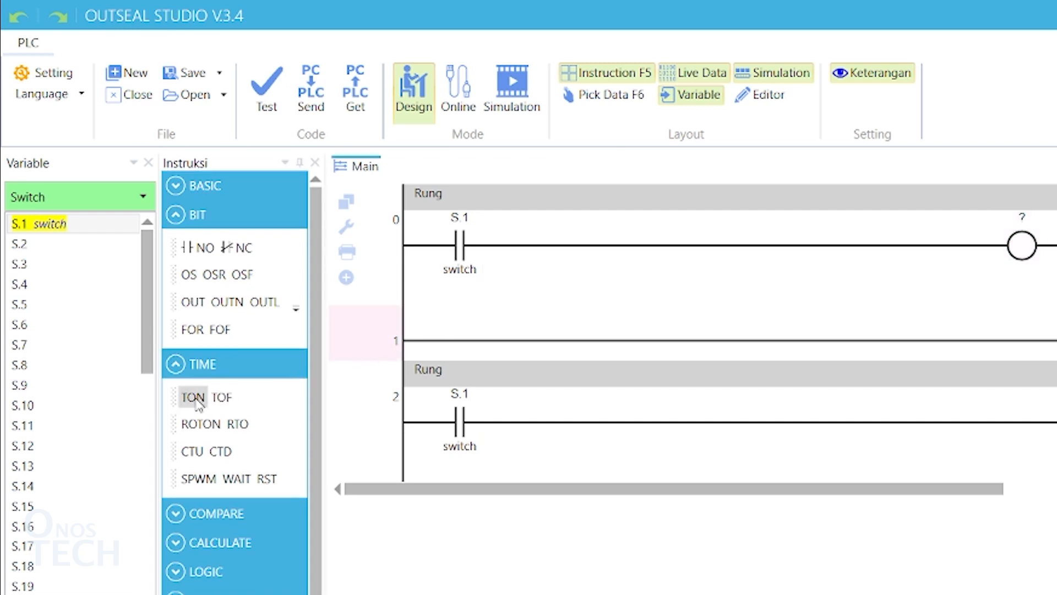
- Place a TON on-delay timer on rung 1 and an NO contact after S.1 on rung 2
left_click(192, 398)
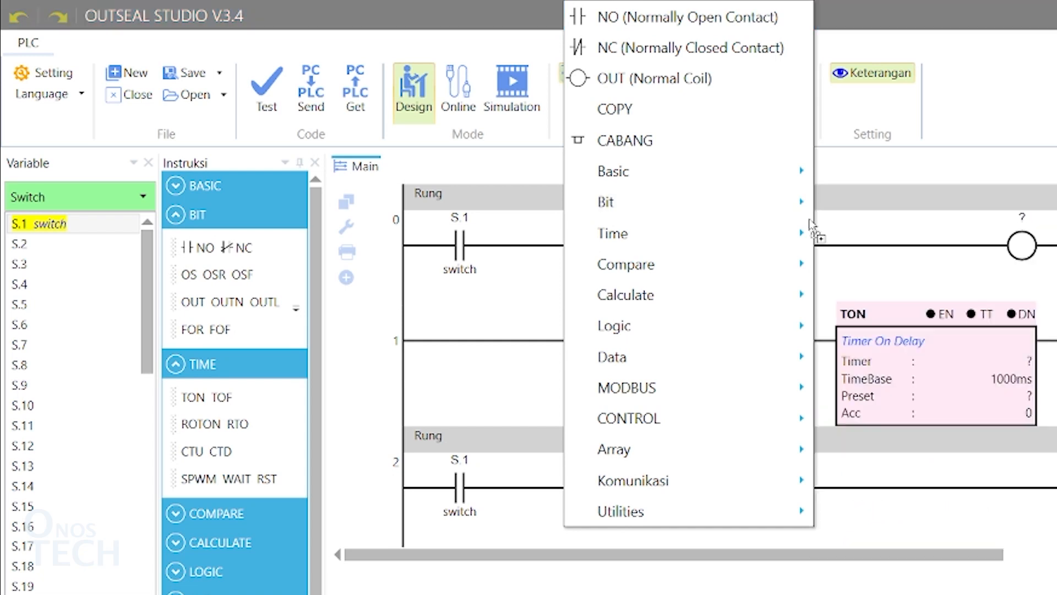
left_click(603, 15)
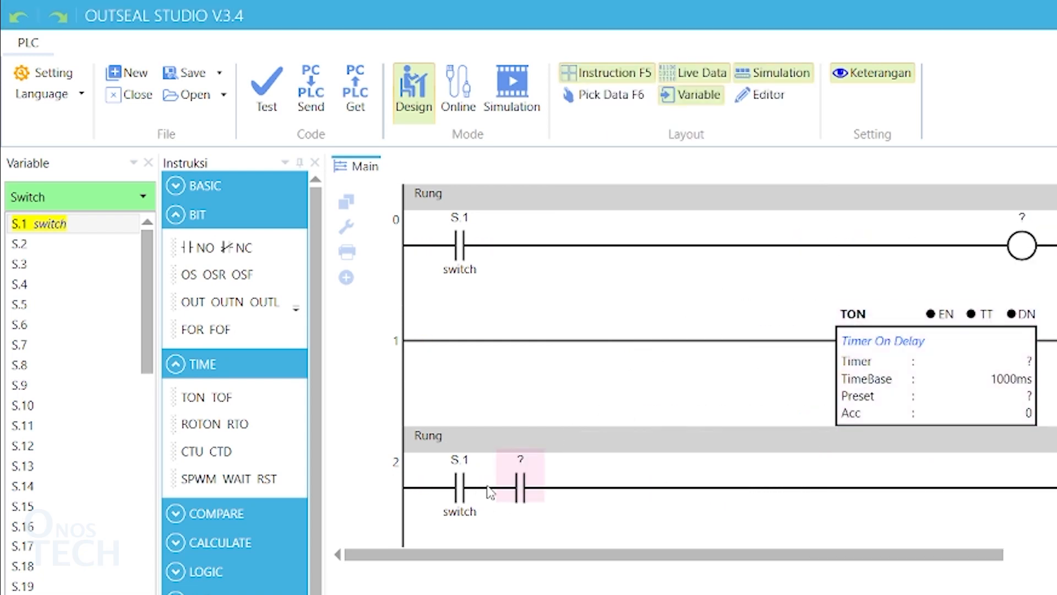
left_click(178, 189)
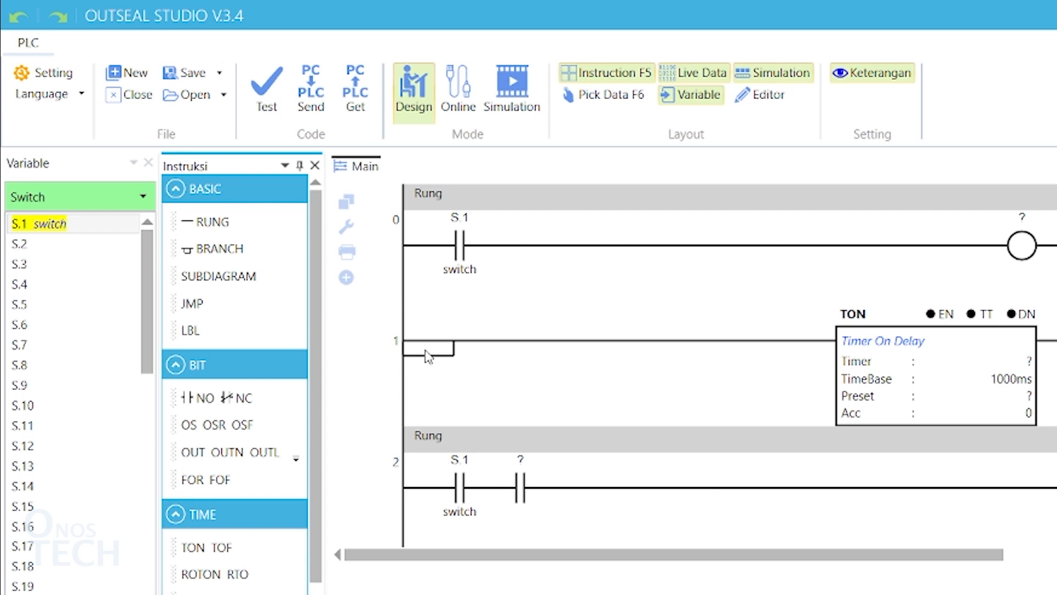
- Branch the start of rung 1, assign S.2 to the second contact and R.1 to the coil
left_click(19, 244)
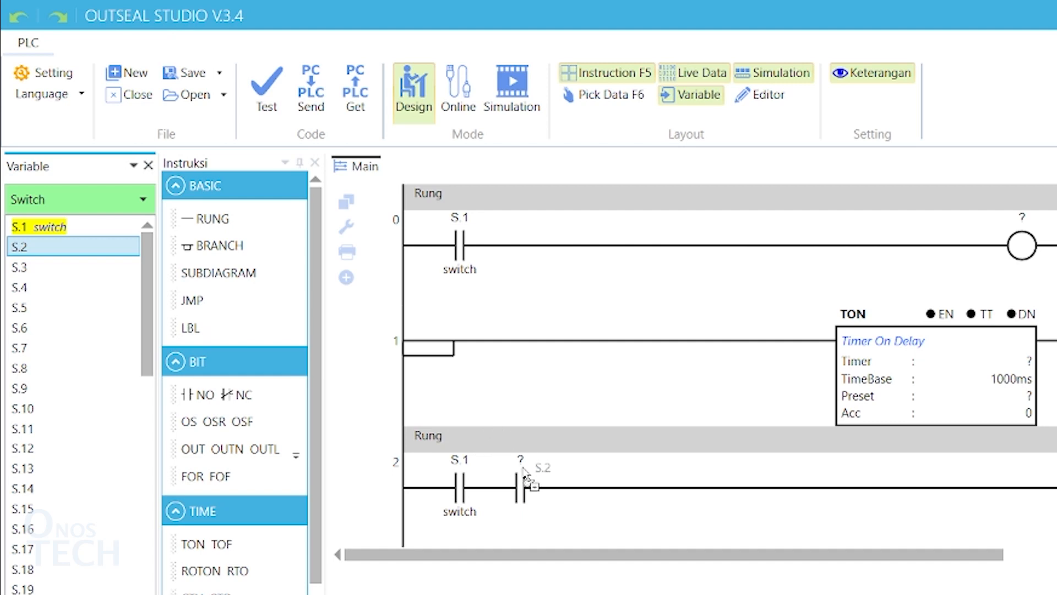
left_click(520, 487)
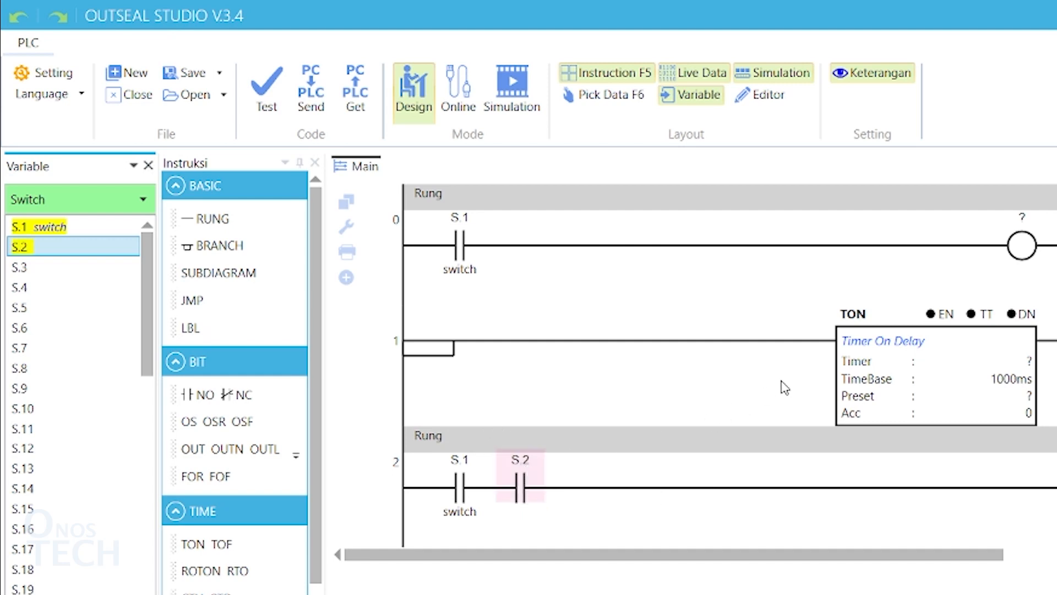
mouse_move(1024, 234)
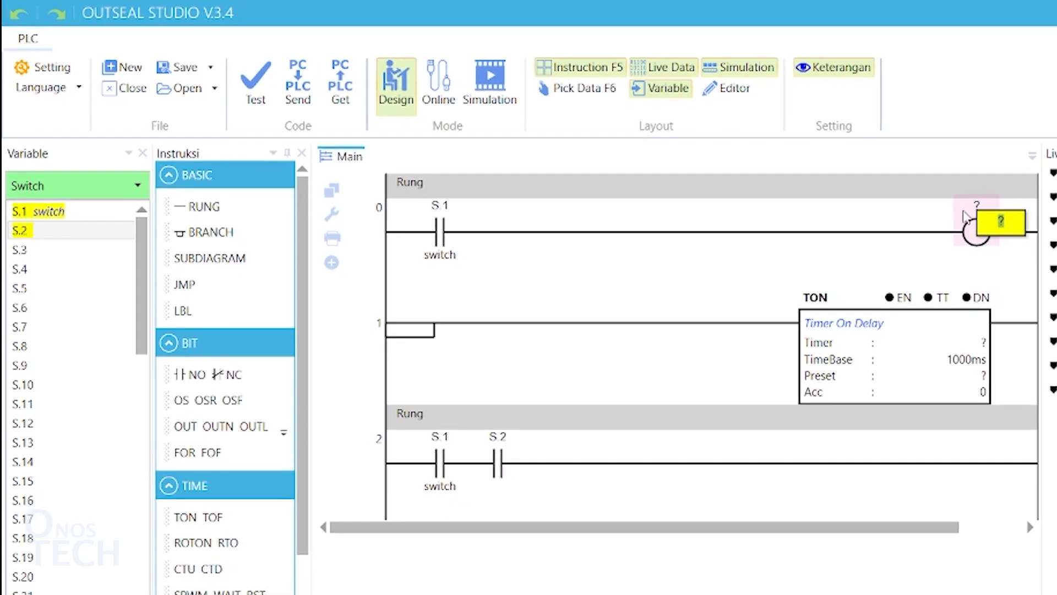
type("R.1")
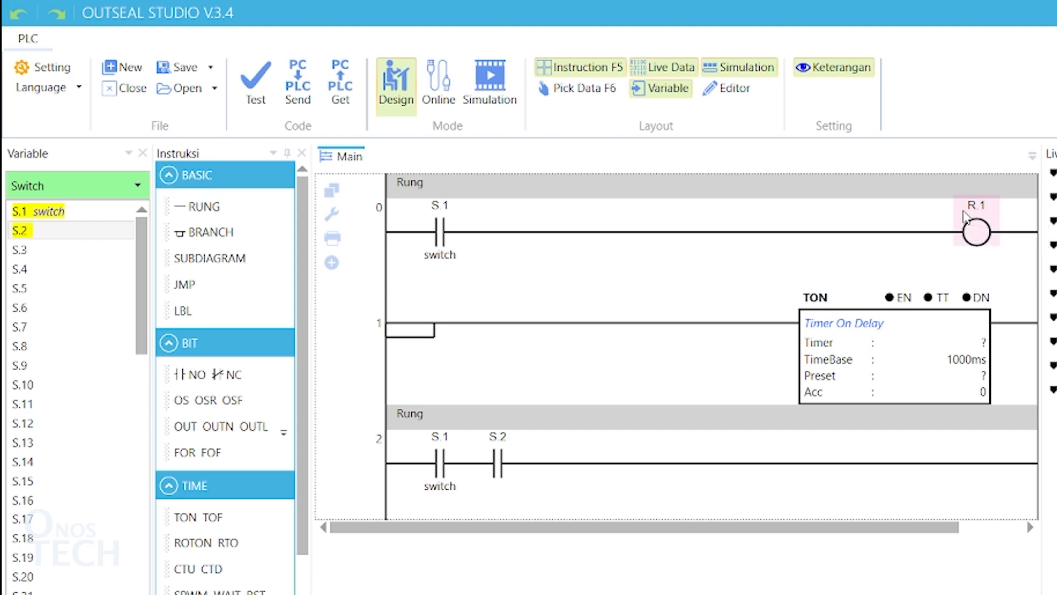
mouse_move(977, 259)
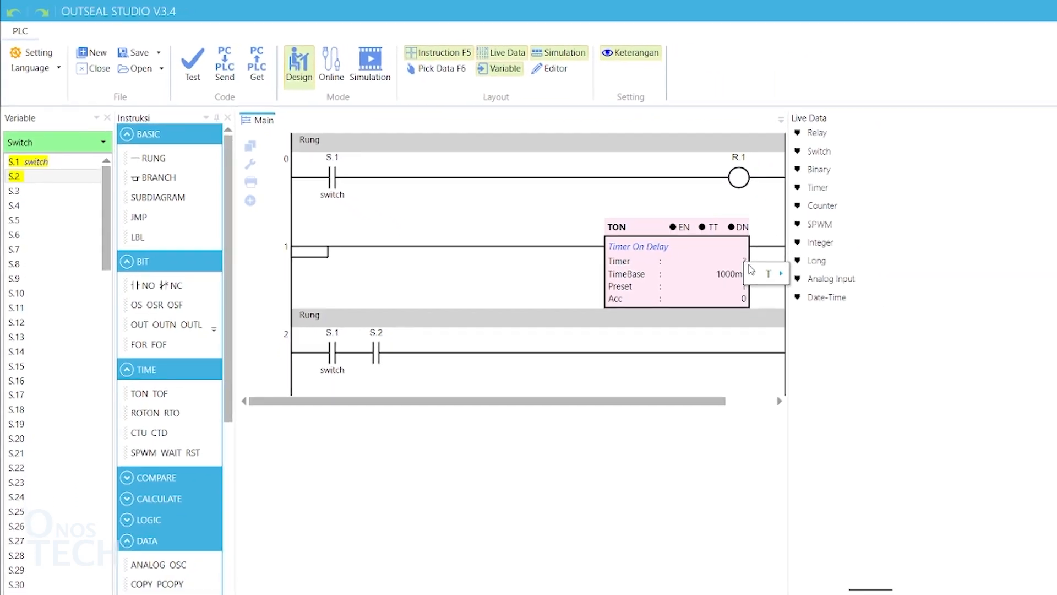
- Assign timer T.1 as the address of the TON block on rung 1
left_click(779, 274)
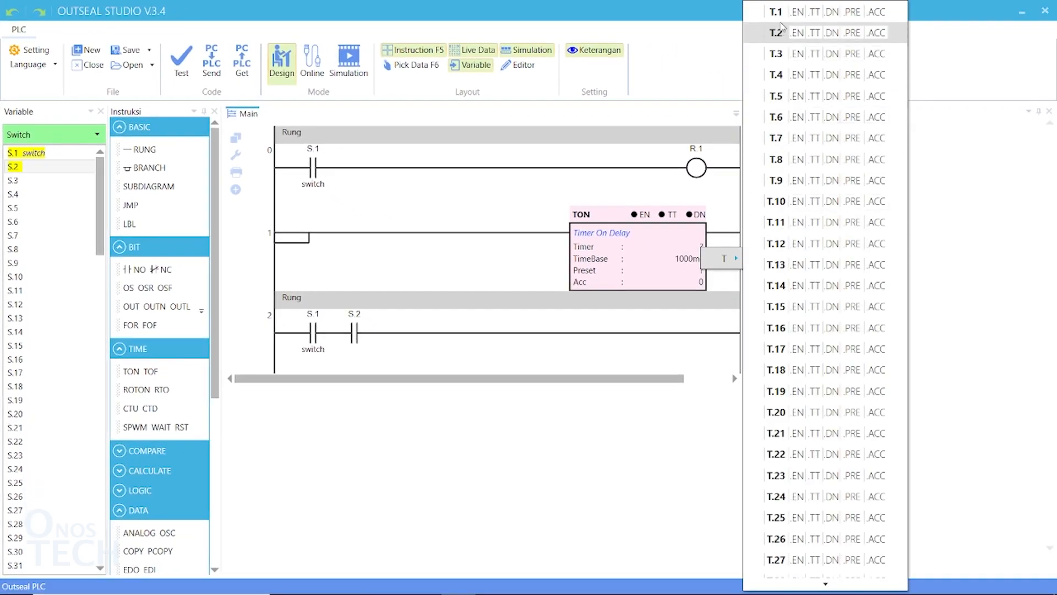
left_click(772, 11)
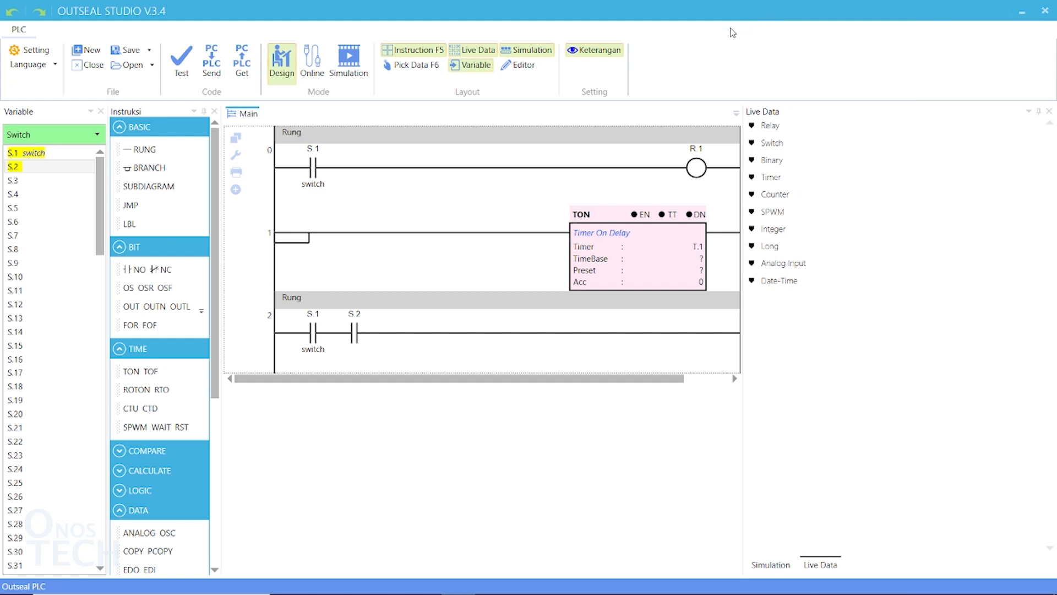
left_click(416, 65)
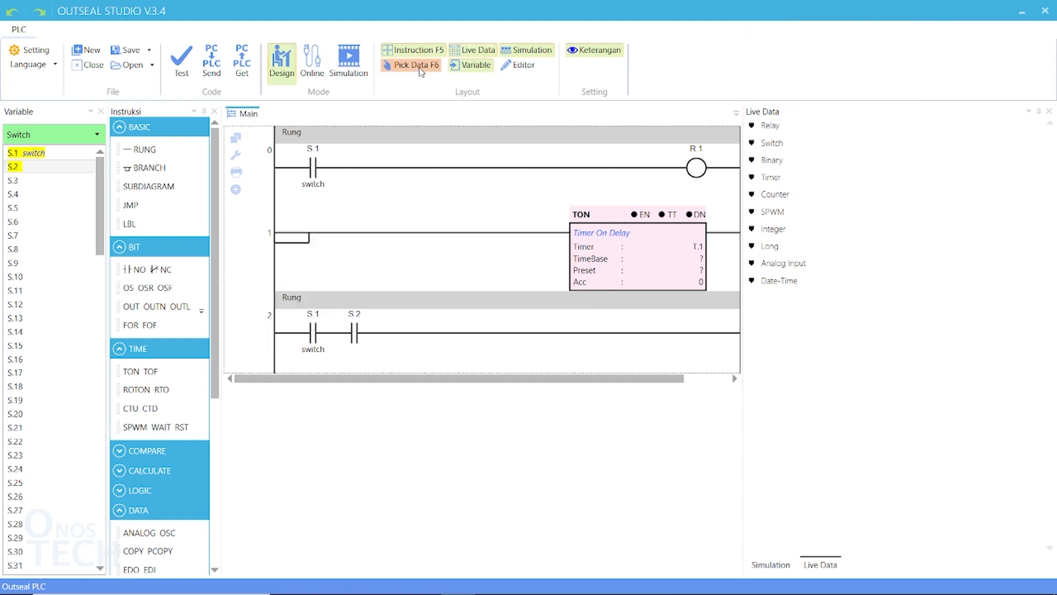
- Add a remark reading 'Timer' to the TON block
right_click(652, 266)
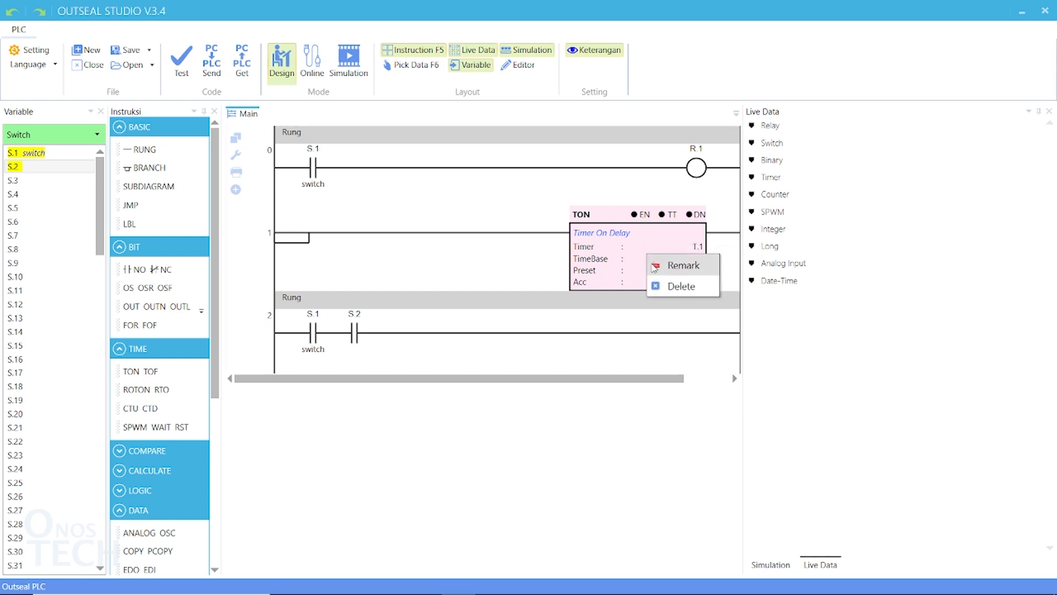
left_click(682, 266)
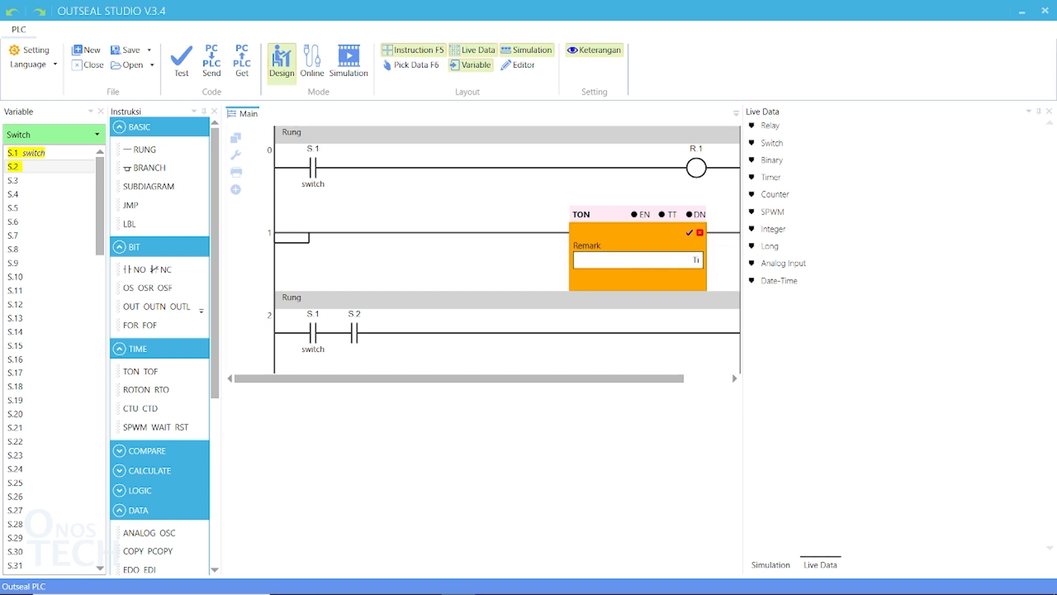
type("Timer")
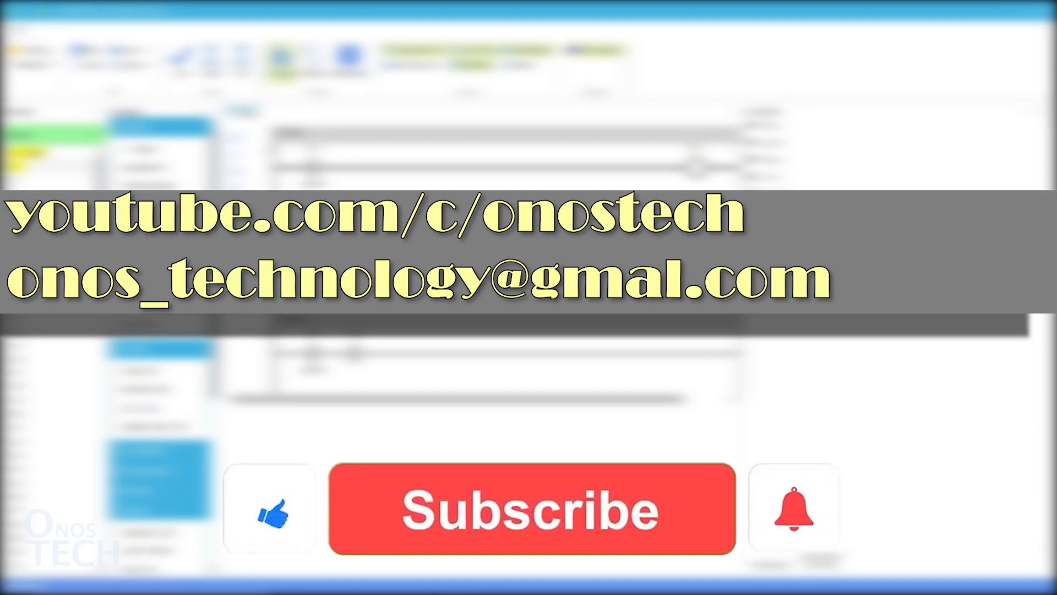
left_click(503, 516)
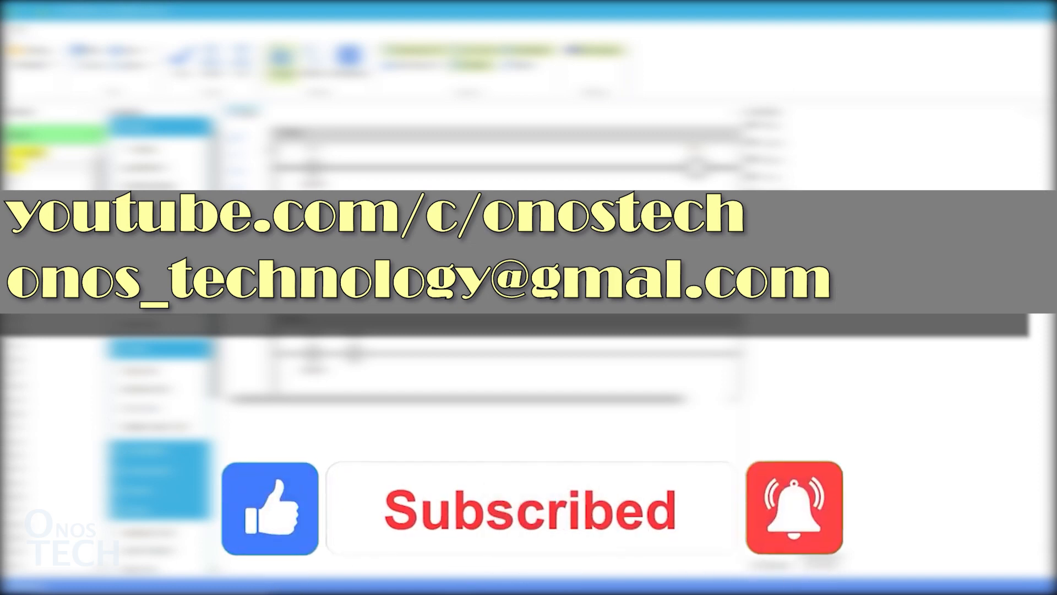